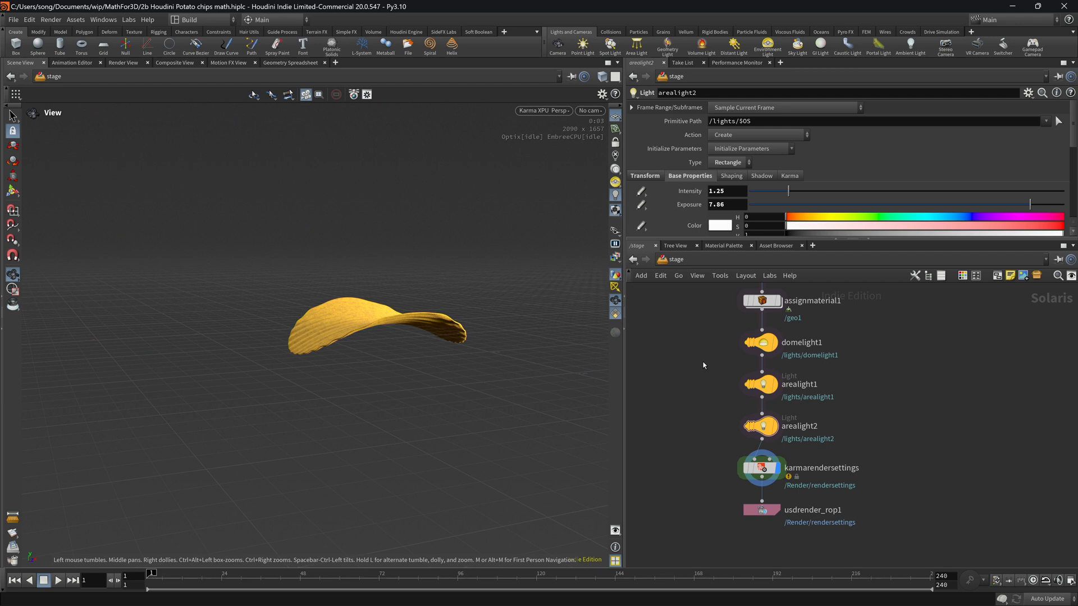
{"action": "mouse_move", "coordinate": [355, 344]}
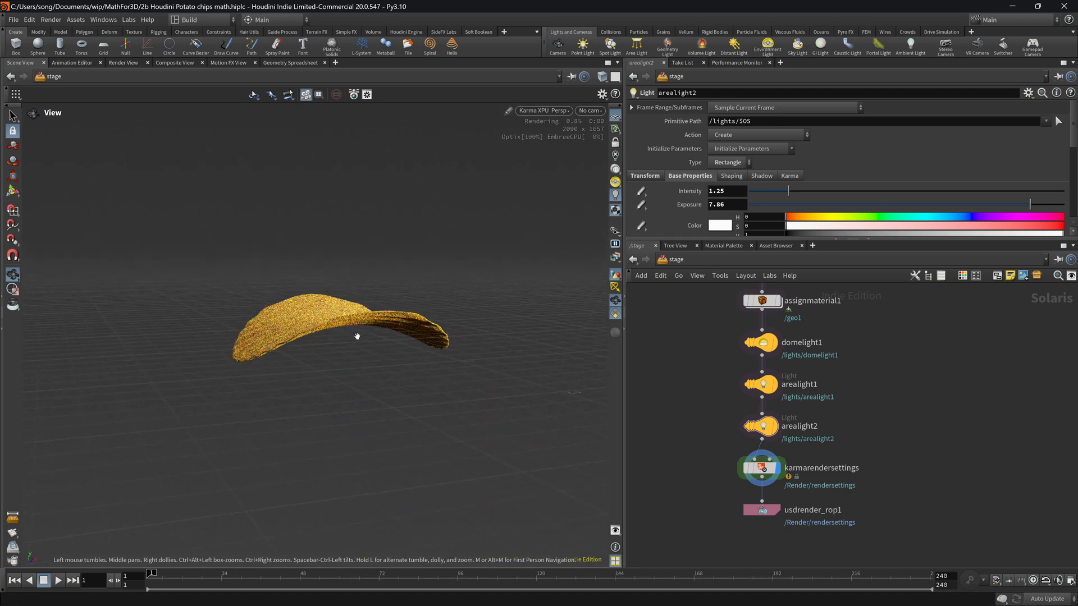
{"action": "mouse_move", "coordinate": [710, 383]}
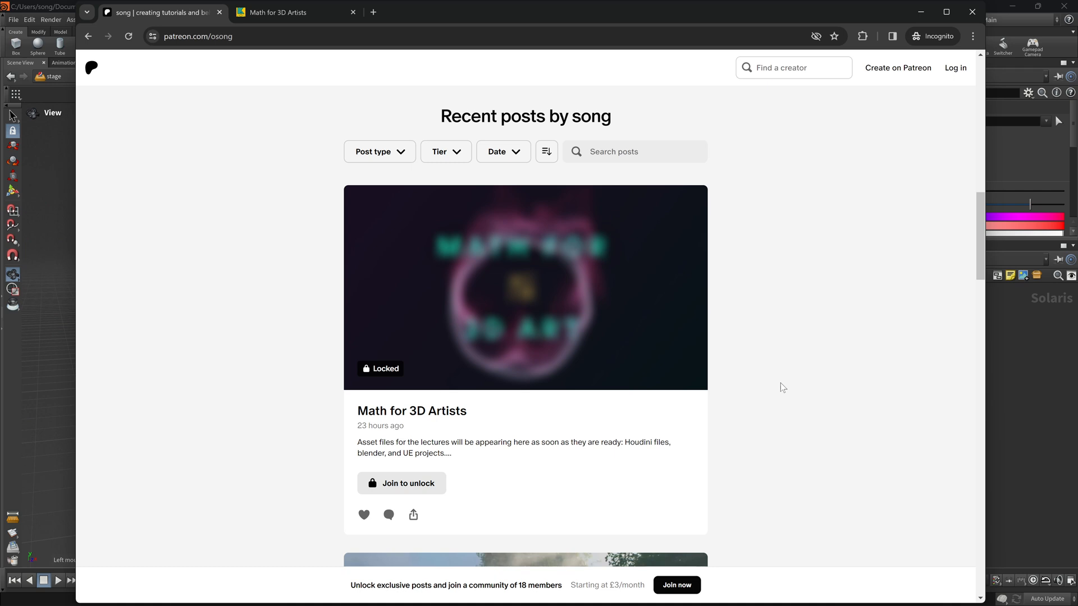
{"action": "mouse_move", "coordinate": [759, 388]}
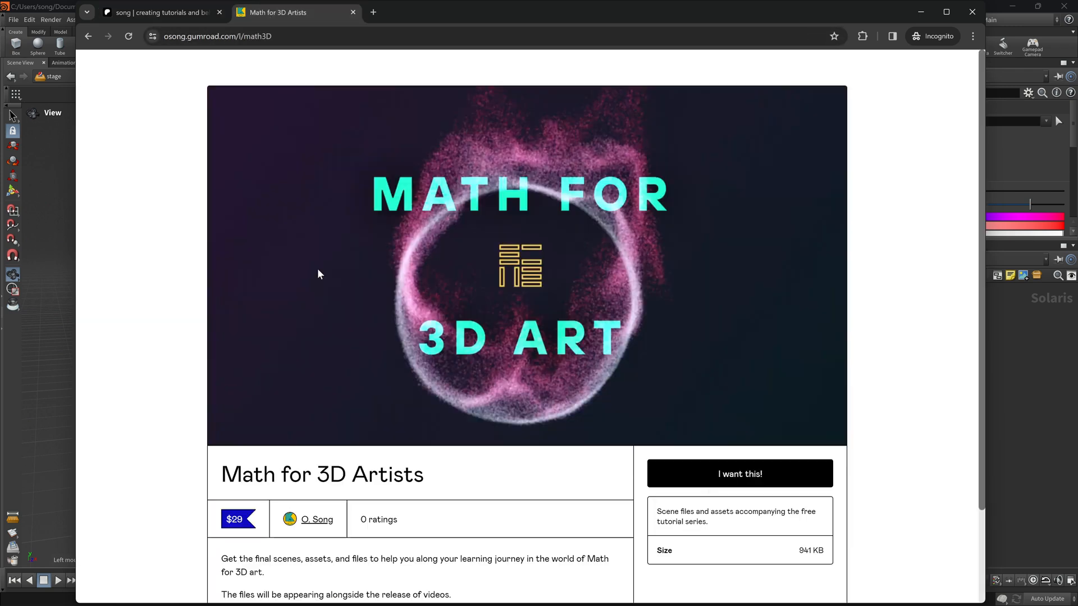
{"action": "mouse_move", "coordinate": [401, 229]}
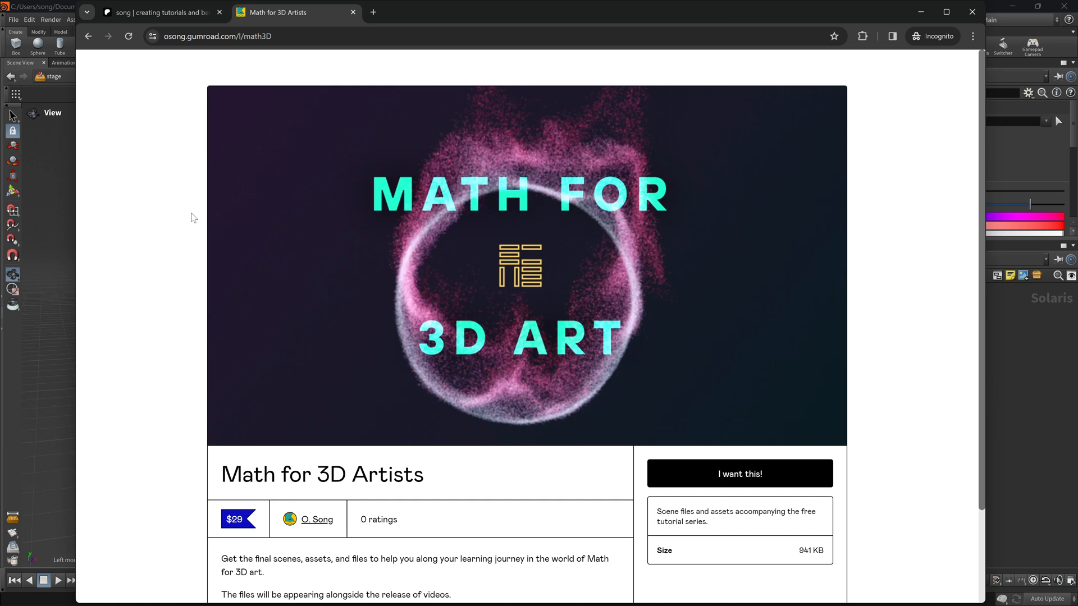
{"action": "mouse_move", "coordinate": [904, 217]}
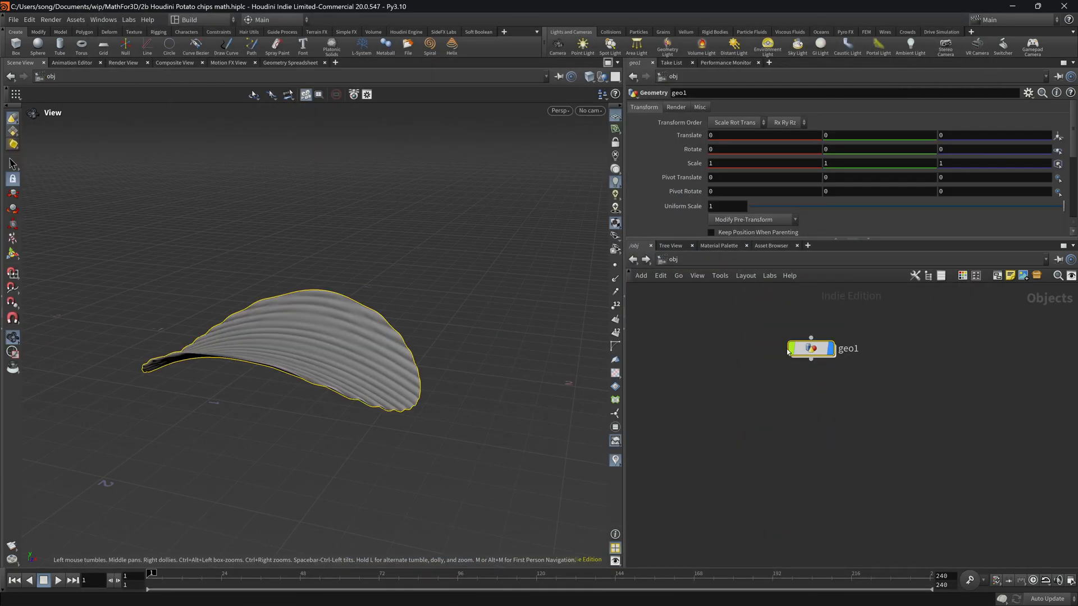
Dive into geo1 to view the flat 2-by-2 grid and its four points.
{"action": "double_click", "coordinate": [811, 348]}
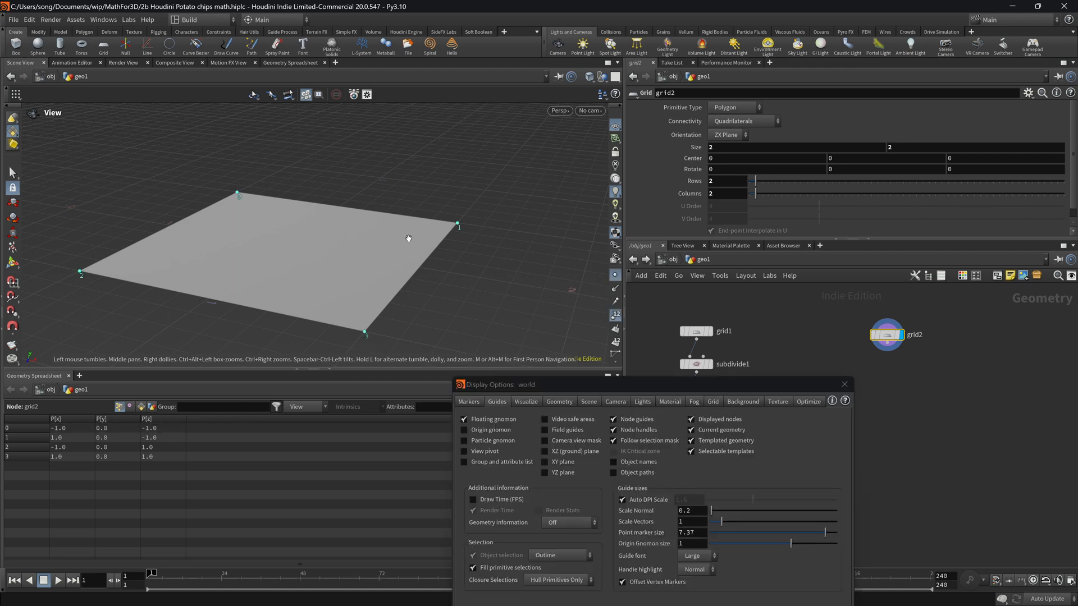
{"action": "mouse_move", "coordinate": [84, 242]}
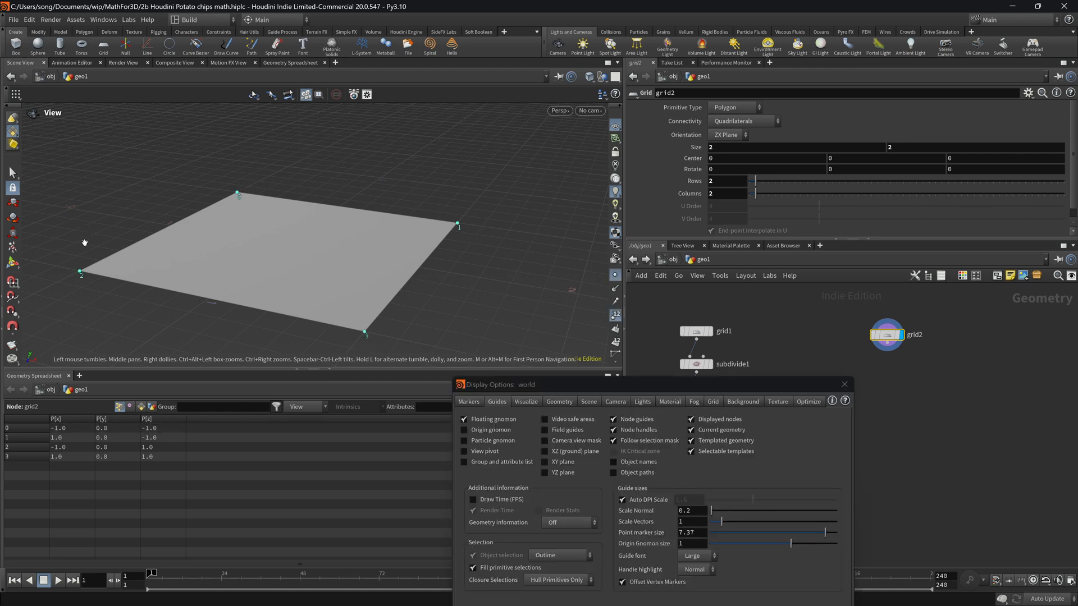
Close the display settings window and select the new grid2 in the network.
{"action": "left_click", "coordinate": [845, 384]}
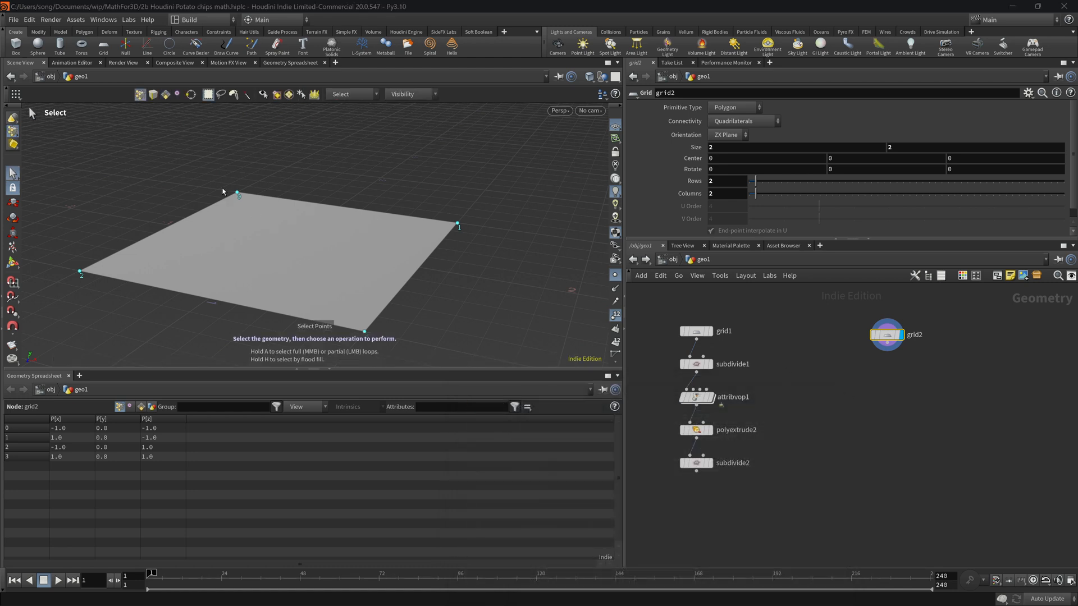
{"action": "left_click", "coordinate": [238, 193]}
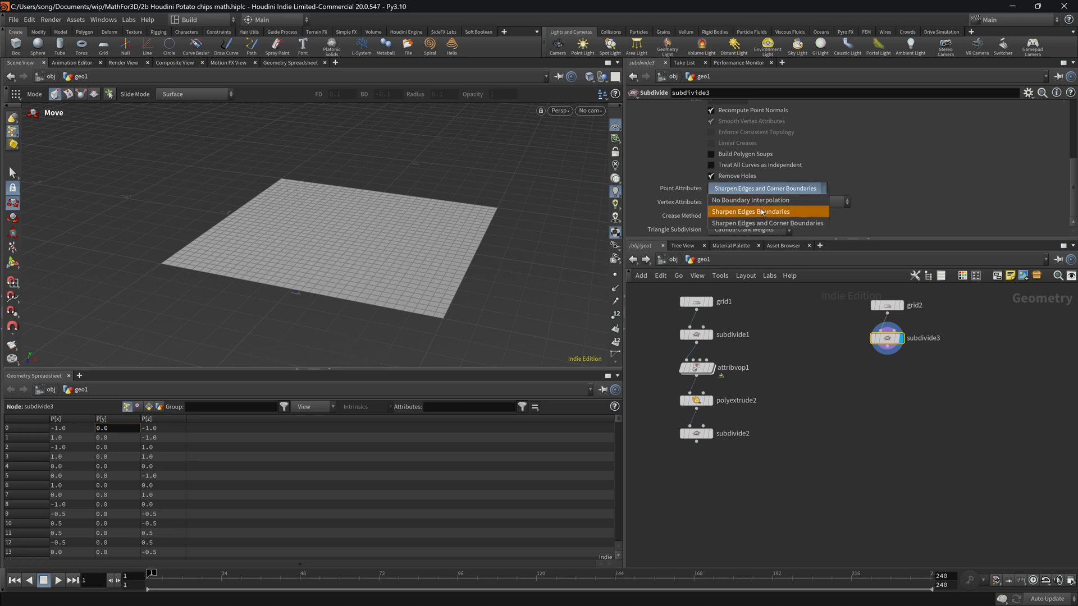
Set subdivide3 to sharpen only boundary edges, rounding the plane into a disc.
{"action": "left_click", "coordinate": [750, 211]}
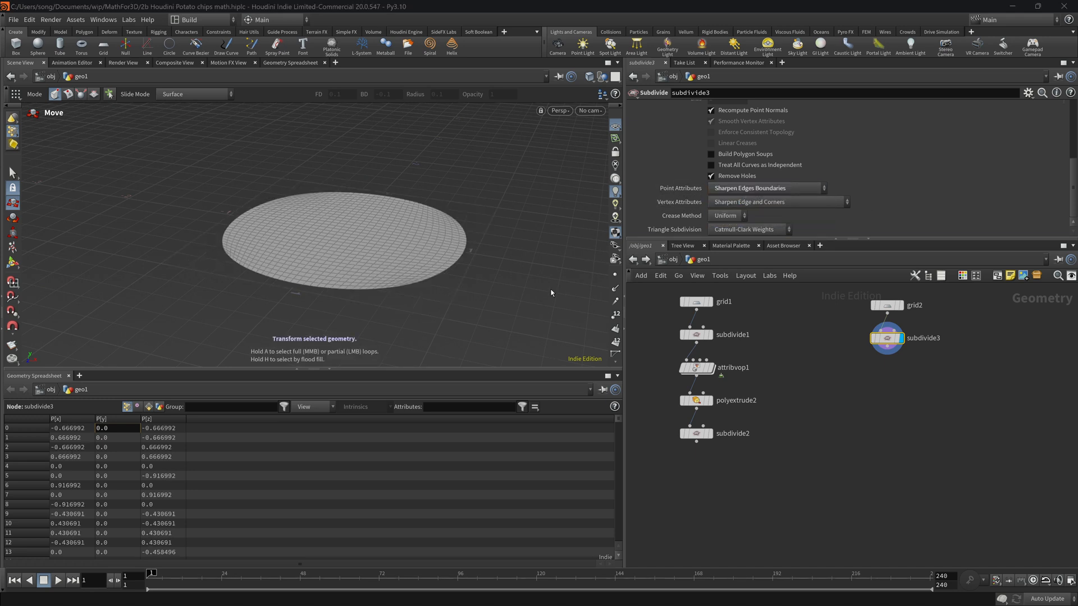
{"action": "mouse_move", "coordinate": [368, 402]}
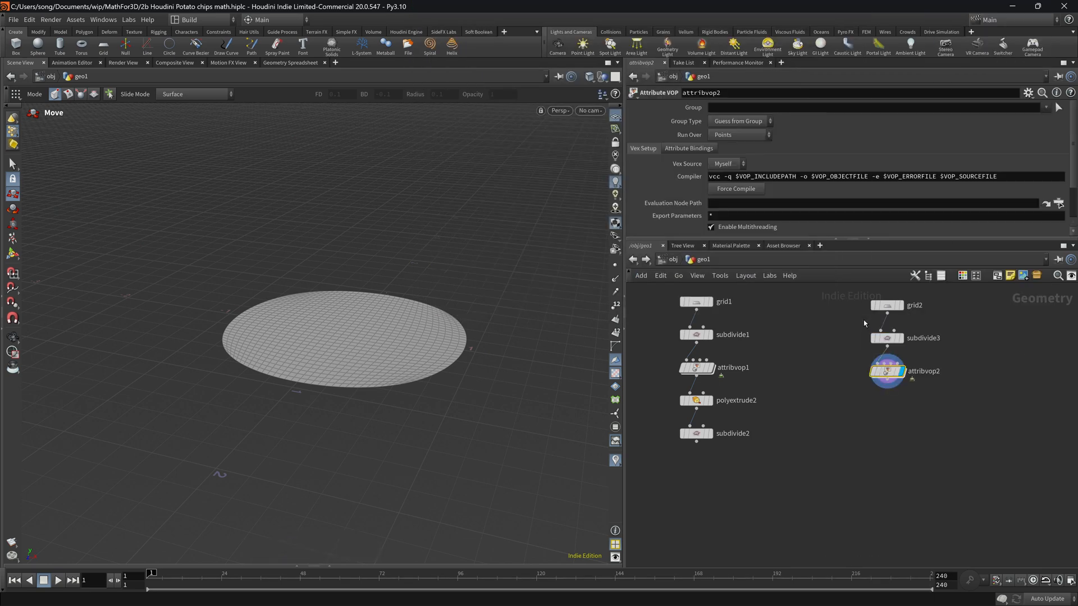
Enter attribvop2's VEX Builder showing global inputs and output.
{"action": "double_click", "coordinate": [887, 370]}
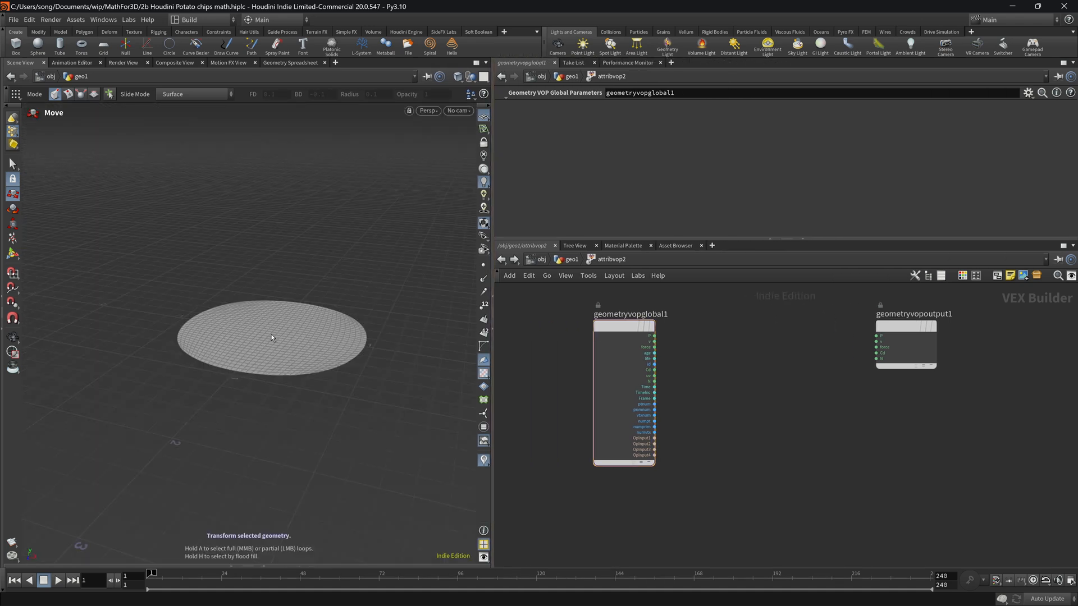
{"action": "mouse_move", "coordinate": [722, 368]}
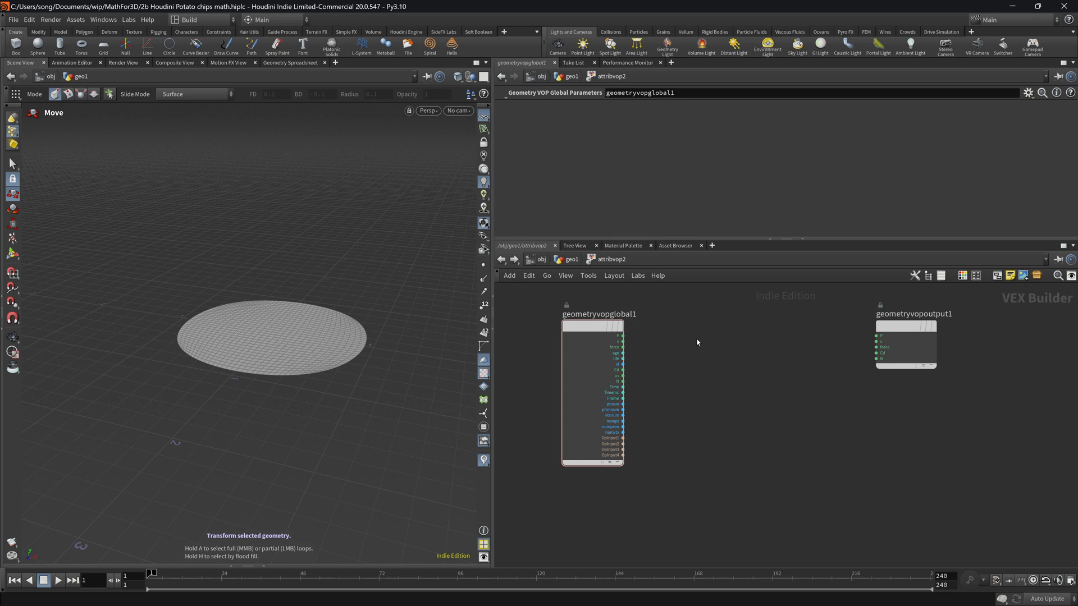
Add a Vector to Float node and wire point position P into it.
{"action": "type", "text": "vt"}
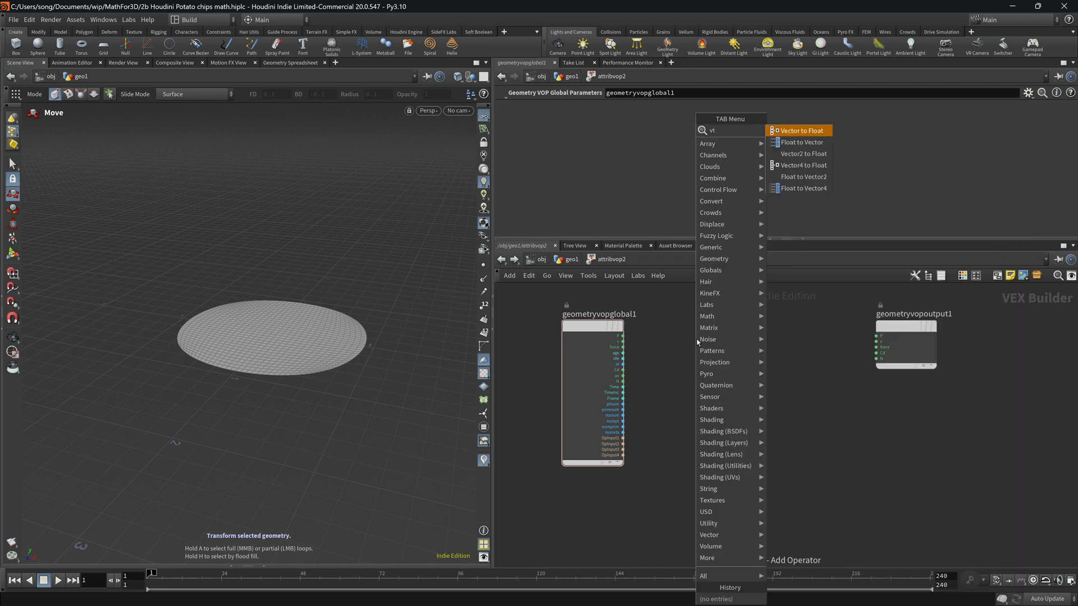
{"action": "left_click", "coordinate": [799, 130]}
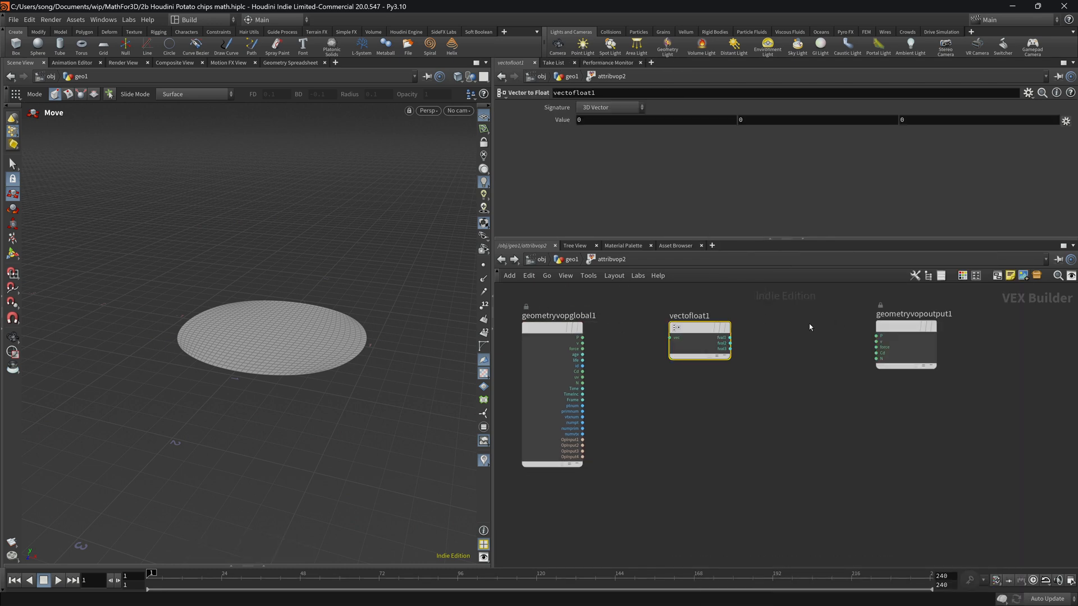
{"action": "left_click_drag", "start_coordinate": [582, 337], "coordinate": [674, 338]}
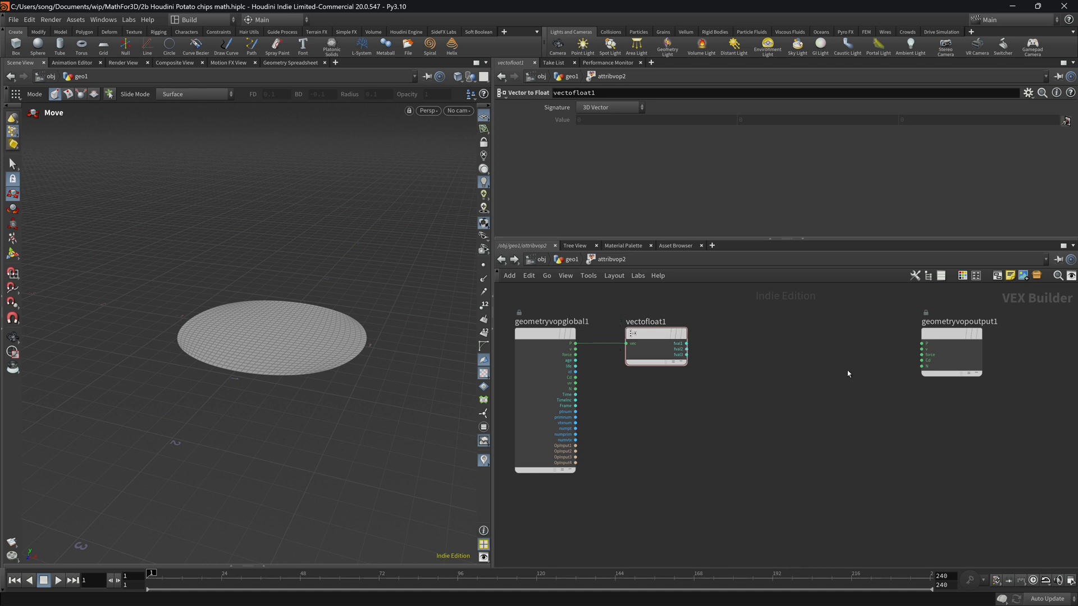
Add a Float to Vector node and route the split components back into output P.
{"action": "key", "text": "Tab"}
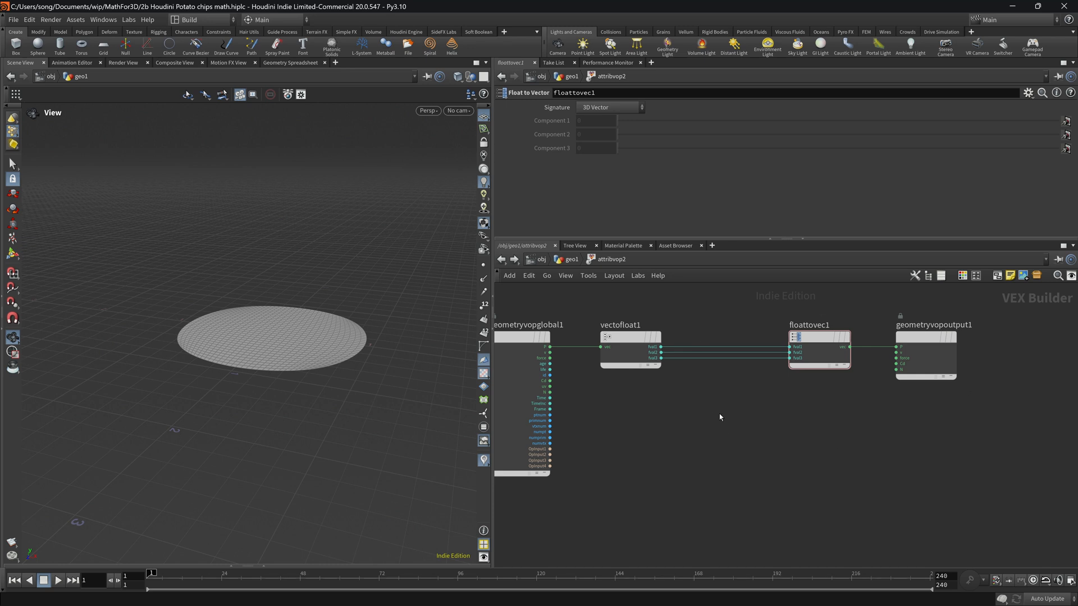
{"action": "left_click", "coordinate": [638, 337]}
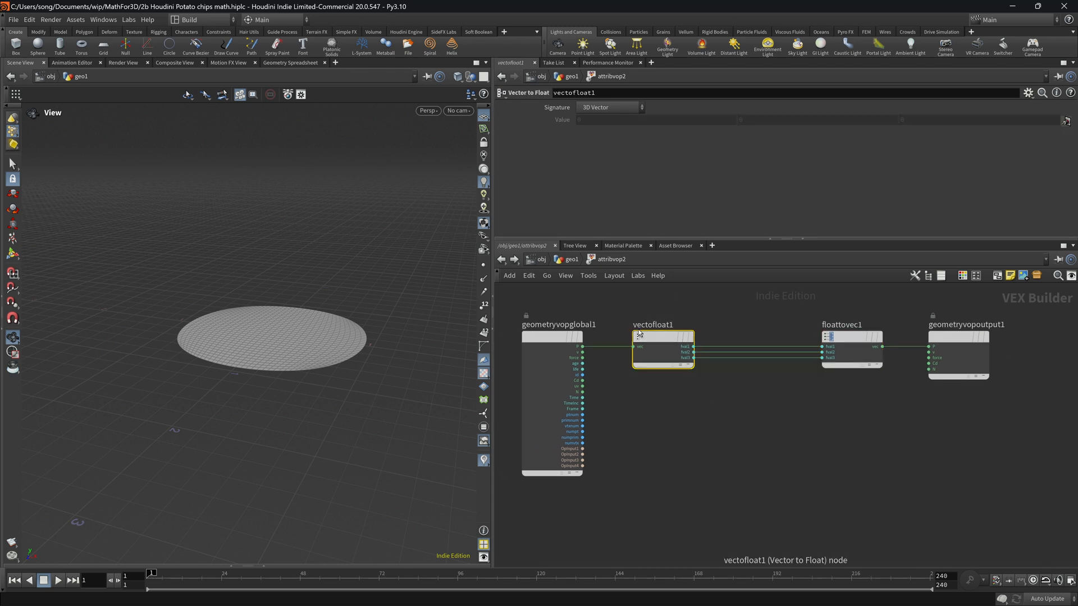
{"action": "left_click", "coordinate": [851, 337]}
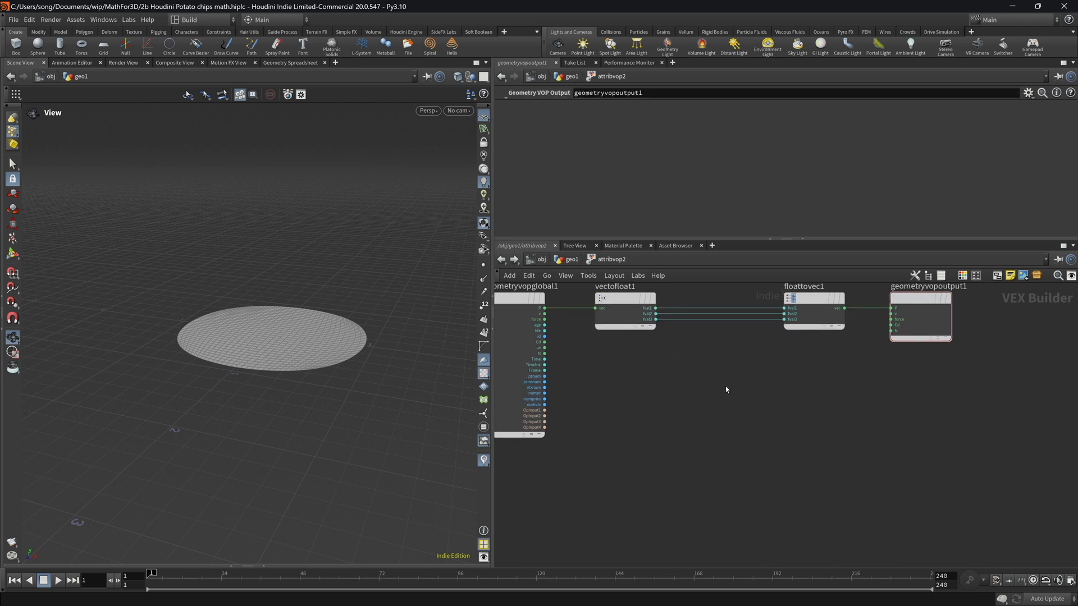
{"action": "mouse_move", "coordinate": [675, 394]}
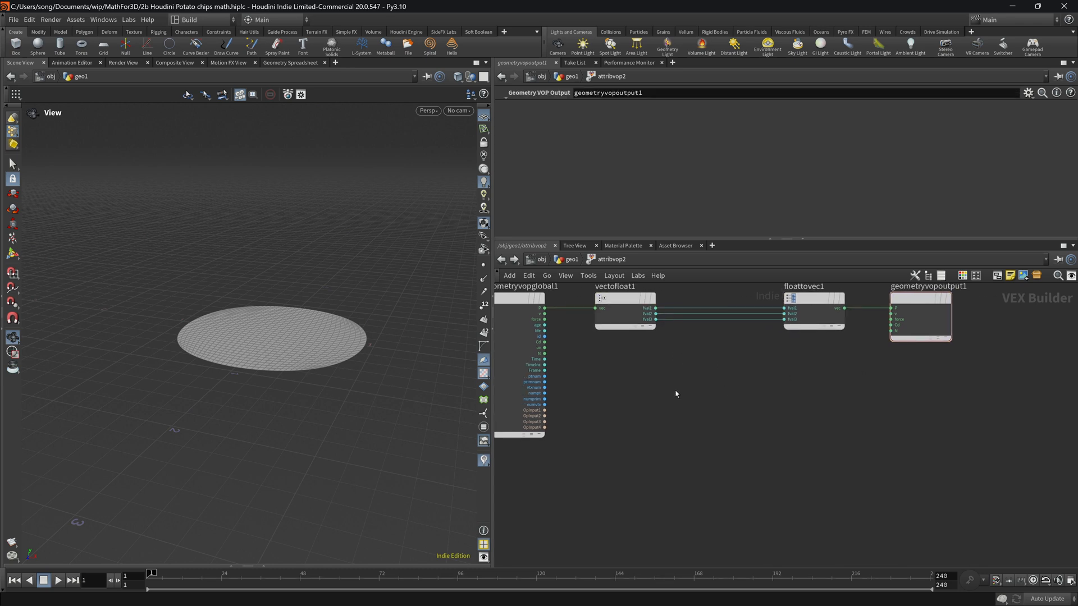
{"action": "mouse_move", "coordinate": [165, 340]}
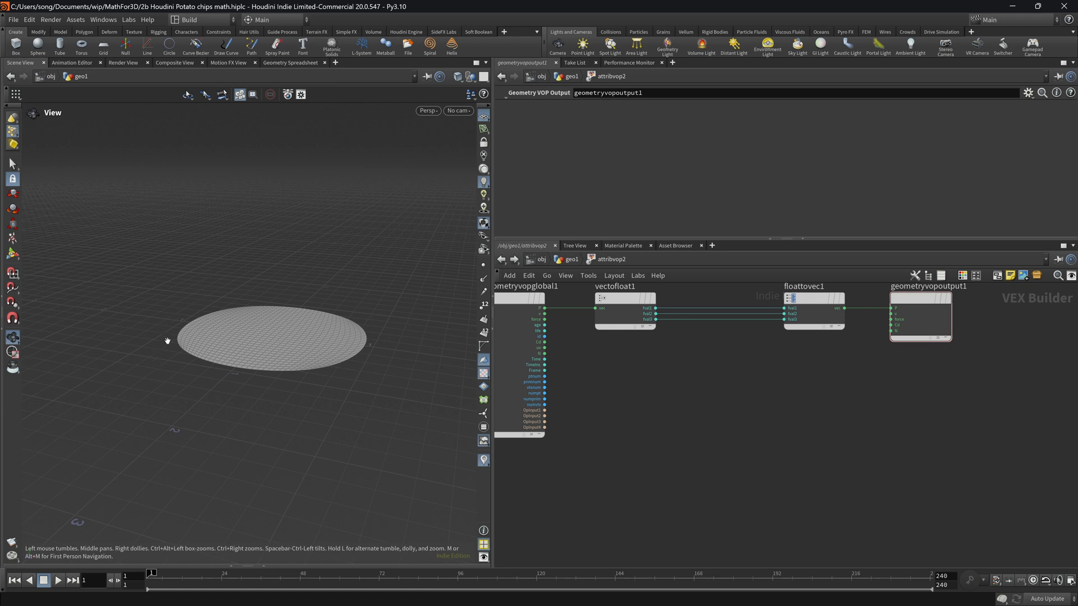
{"action": "mouse_move", "coordinate": [709, 369]}
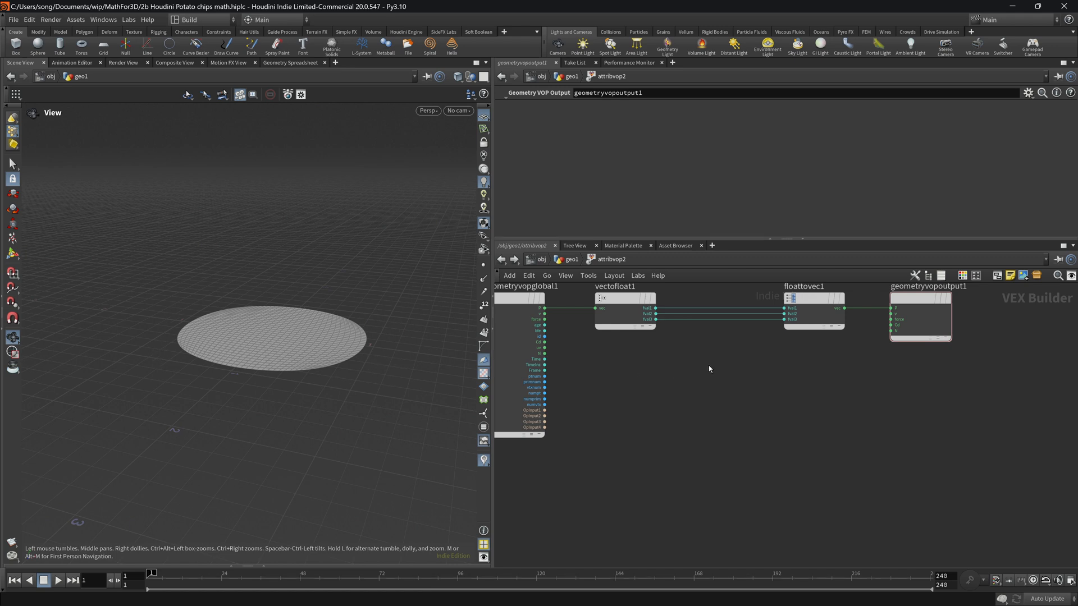
{"action": "mouse_move", "coordinate": [675, 391]}
{"action": "type", "text": "power"}
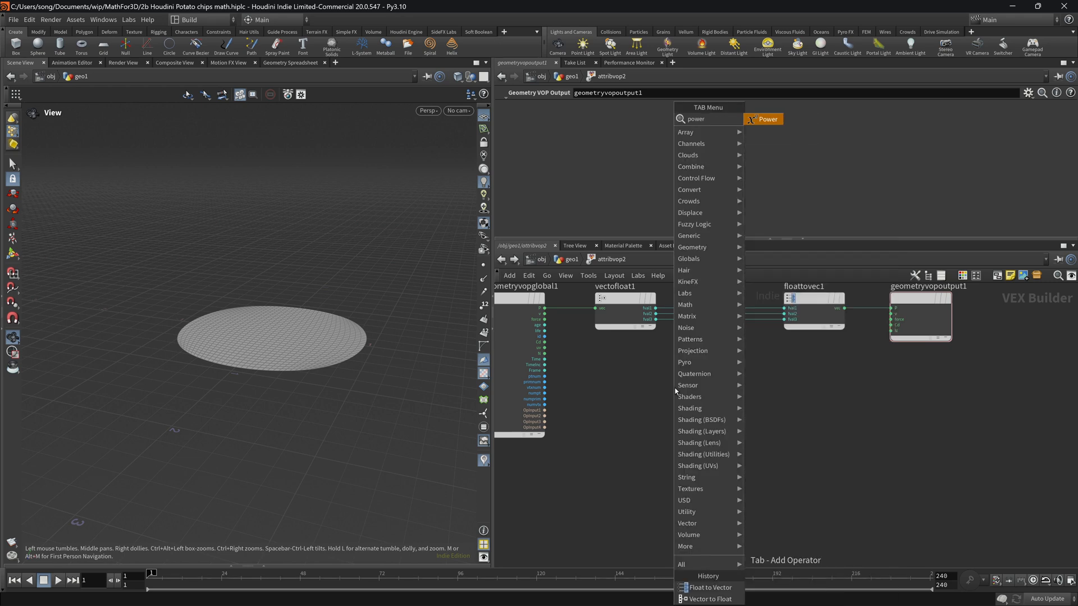
Square the first position component with a Power node of exponent 2.
{"action": "left_click", "coordinate": [763, 119]}
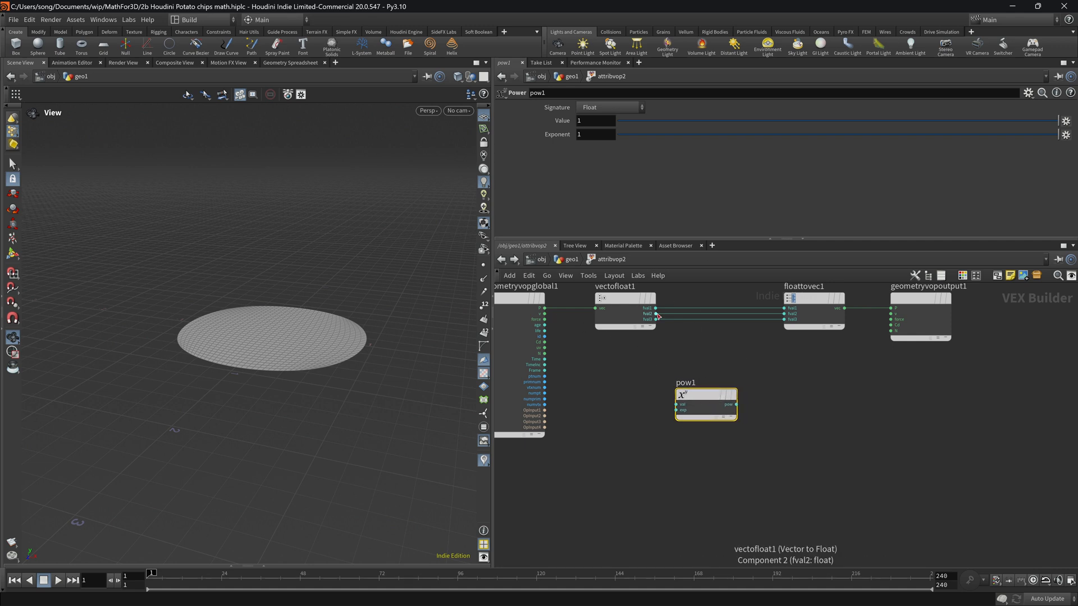
{"action": "left_click_drag", "start_coordinate": [655, 318], "coordinate": [677, 404]}
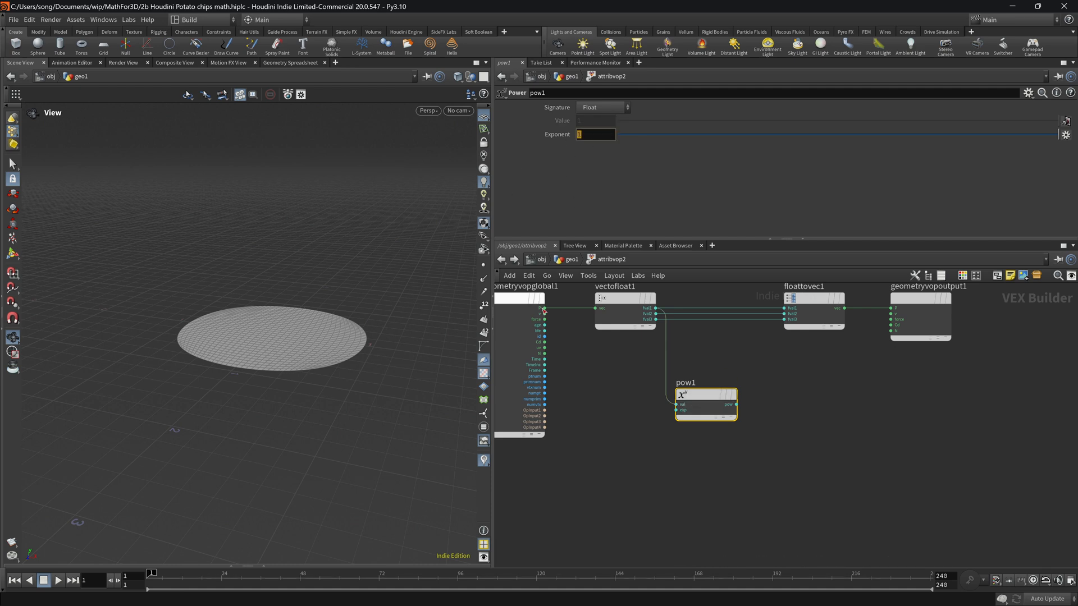
{"action": "type", "text": "2"}
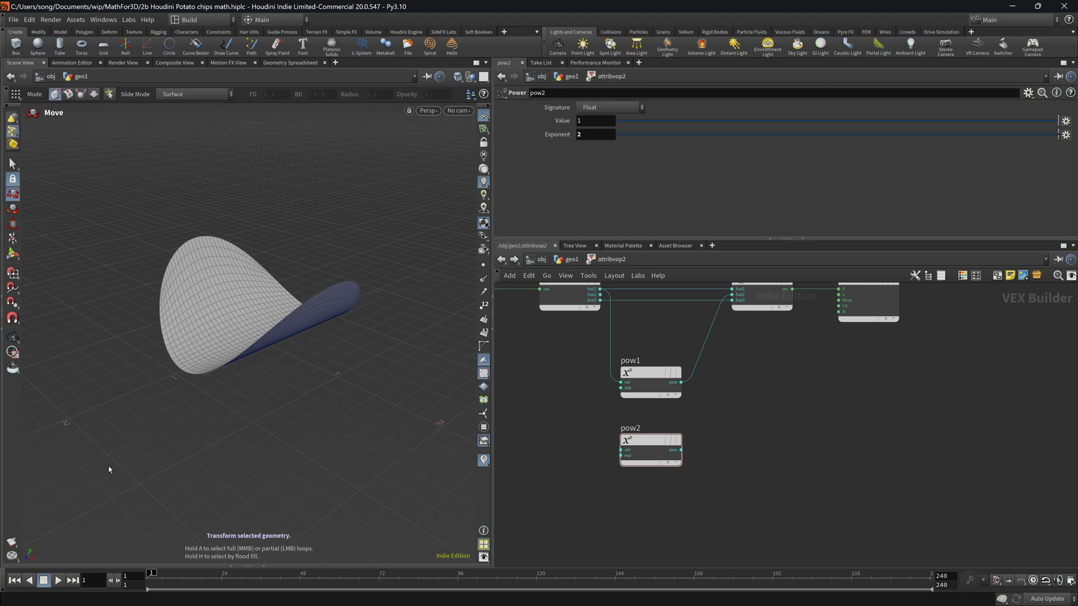
{"action": "mouse_move", "coordinate": [273, 364]}
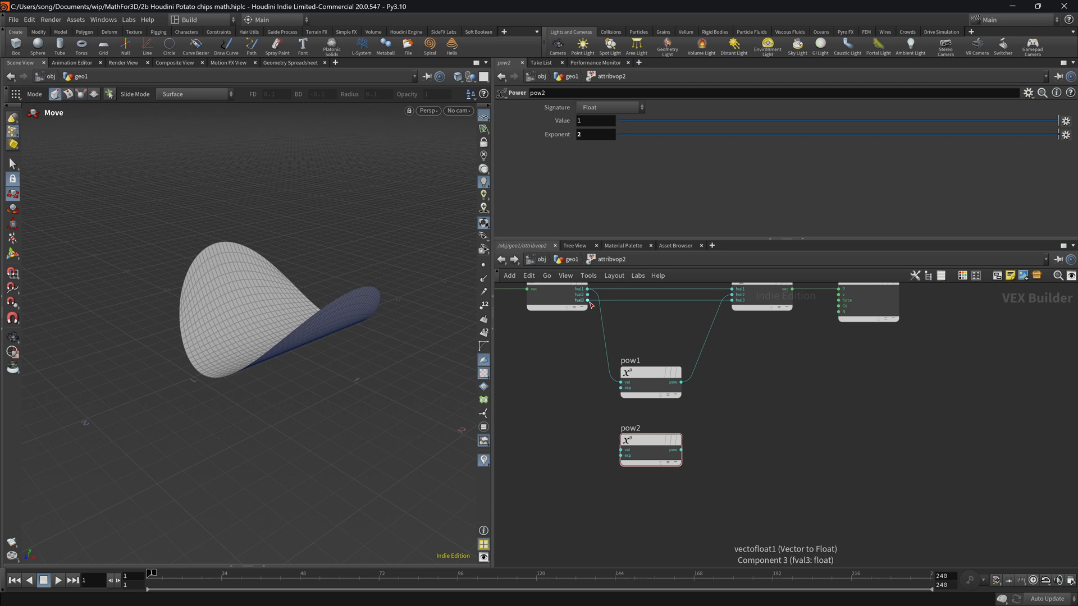
Square the third position component with a second exponent-2 Power node.
{"action": "left_click_drag", "start_coordinate": [587, 301], "coordinate": [633, 450]}
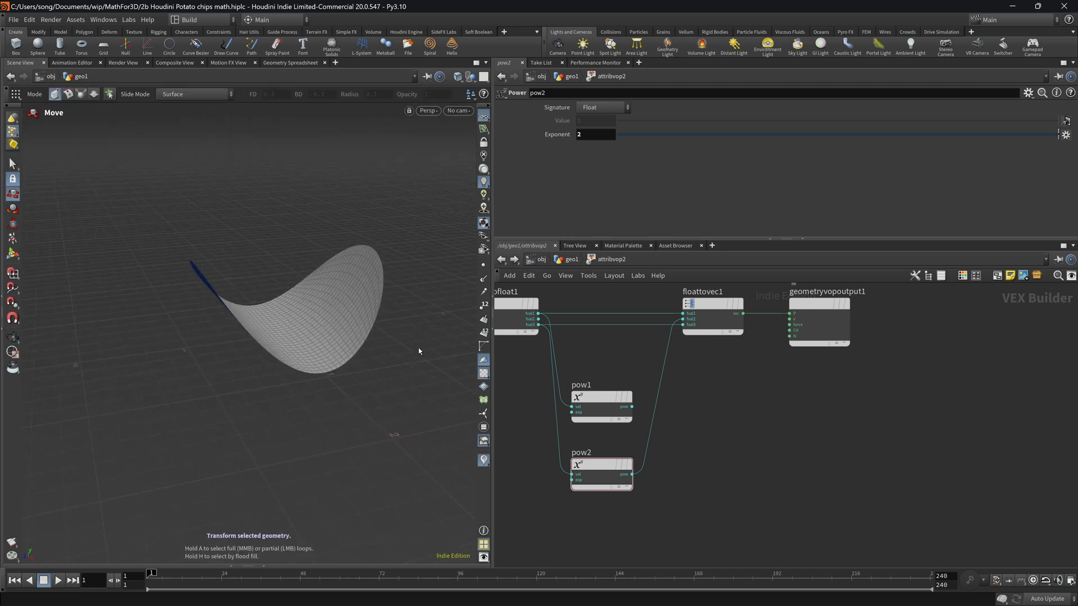
{"action": "key", "text": "Tab"}
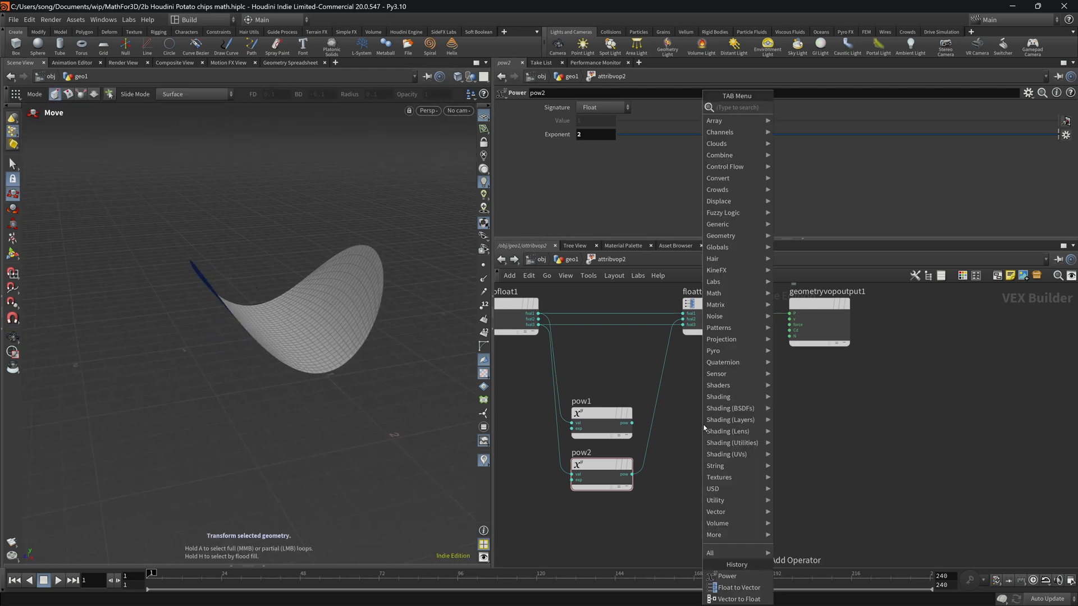
Subtract pow2 from pow1 to drive the height, then search for a divide node.
{"action": "type", "text": "sub"}
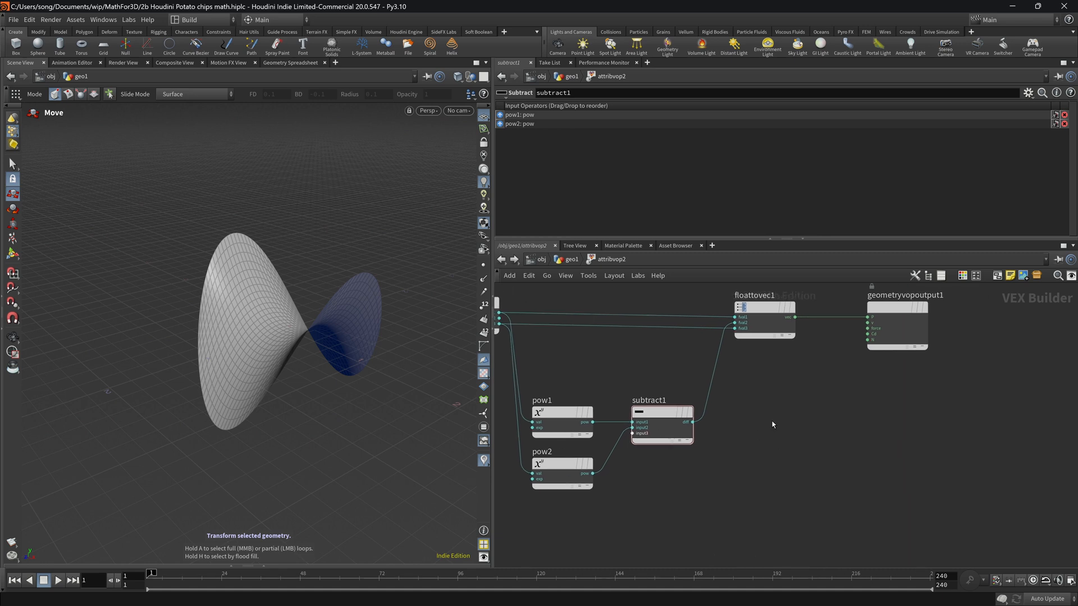
{"action": "key", "text": "tab"}
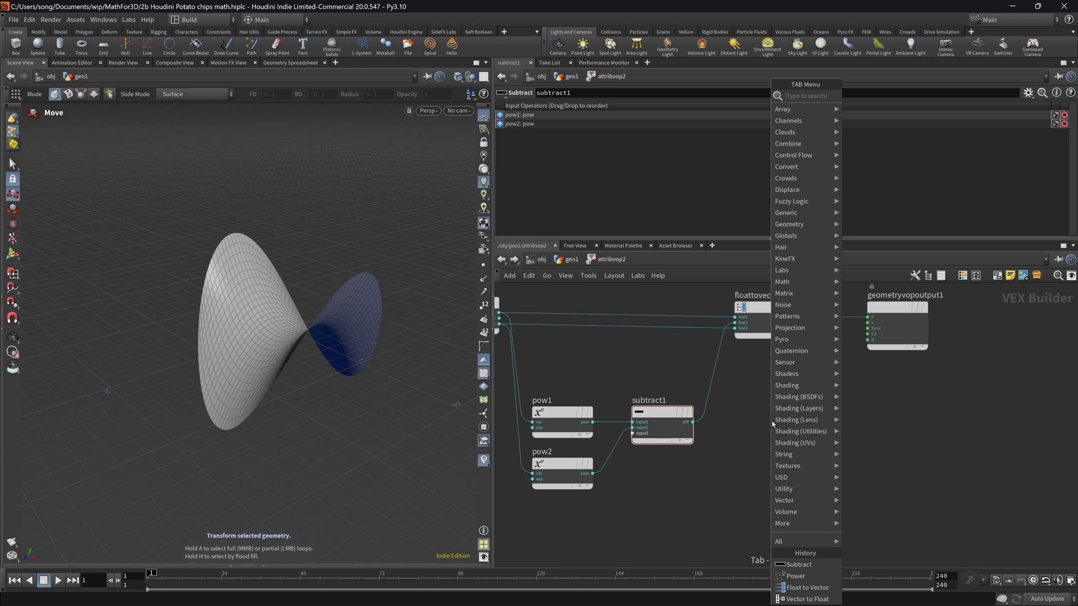
{"action": "type", "text": "div"}
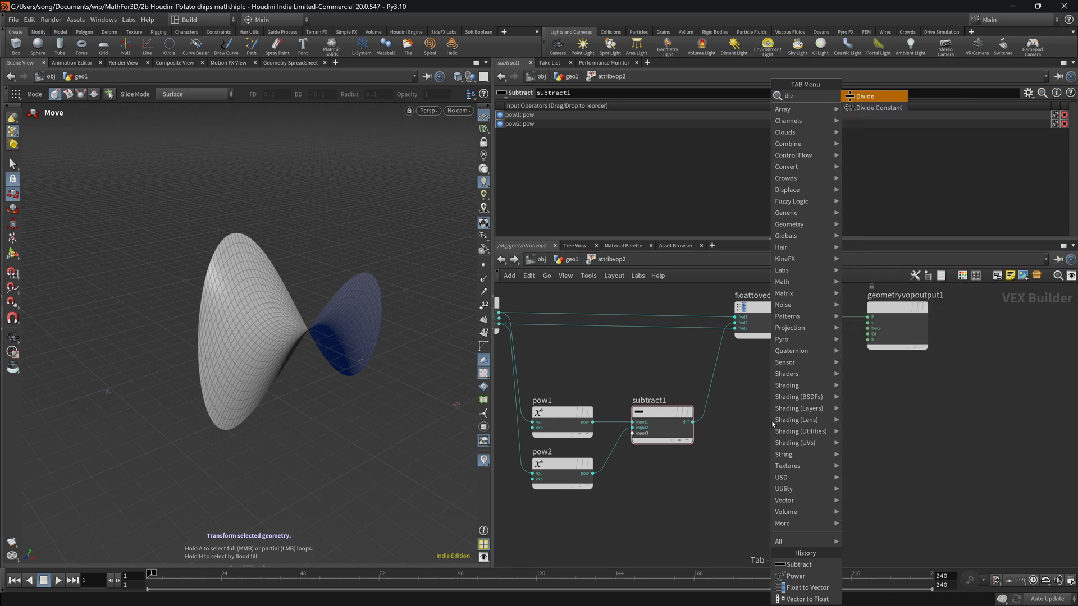
Insert a Divide Constant before floattovec1 and raise its Divider to about 2.1.
{"action": "left_click", "coordinate": [864, 95]}
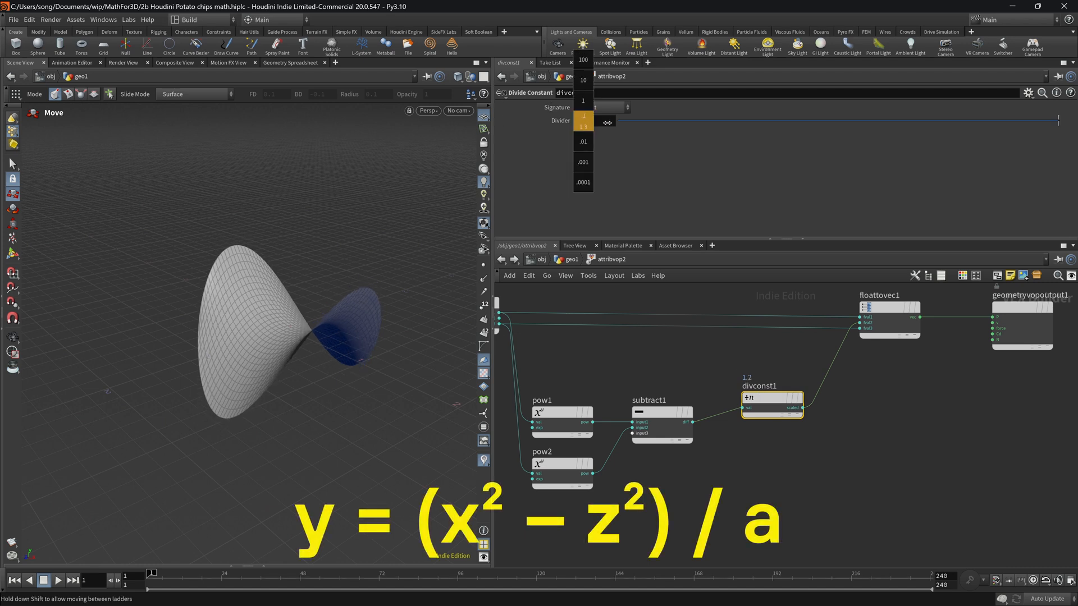
{"action": "left_click_drag", "start_coordinate": [607, 122], "coordinate": [645, 123]}
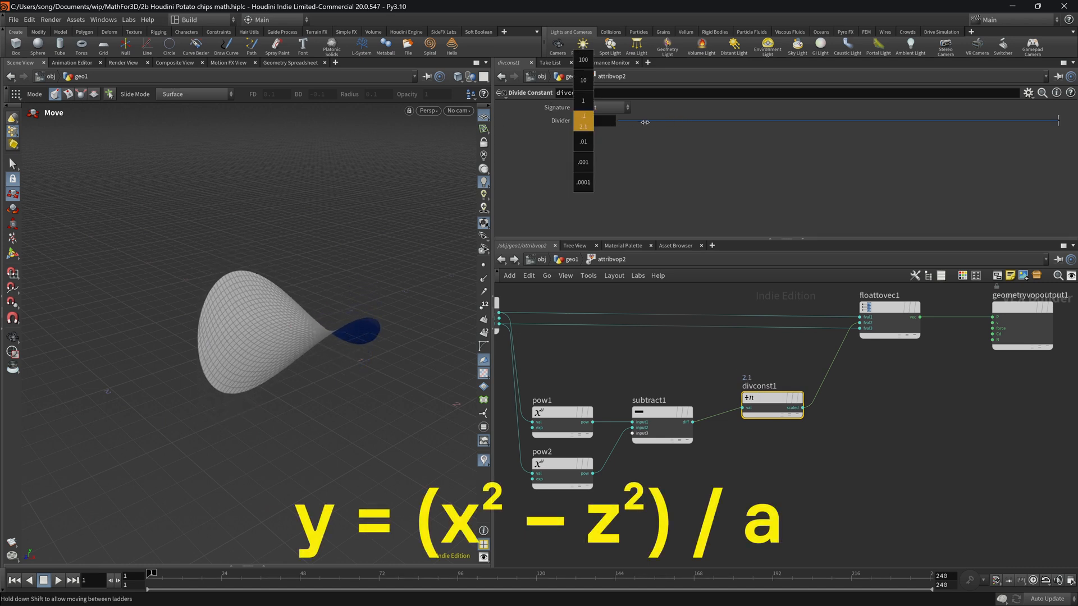
{"action": "left_click_drag", "start_coordinate": [644, 121], "coordinate": [694, 127]}
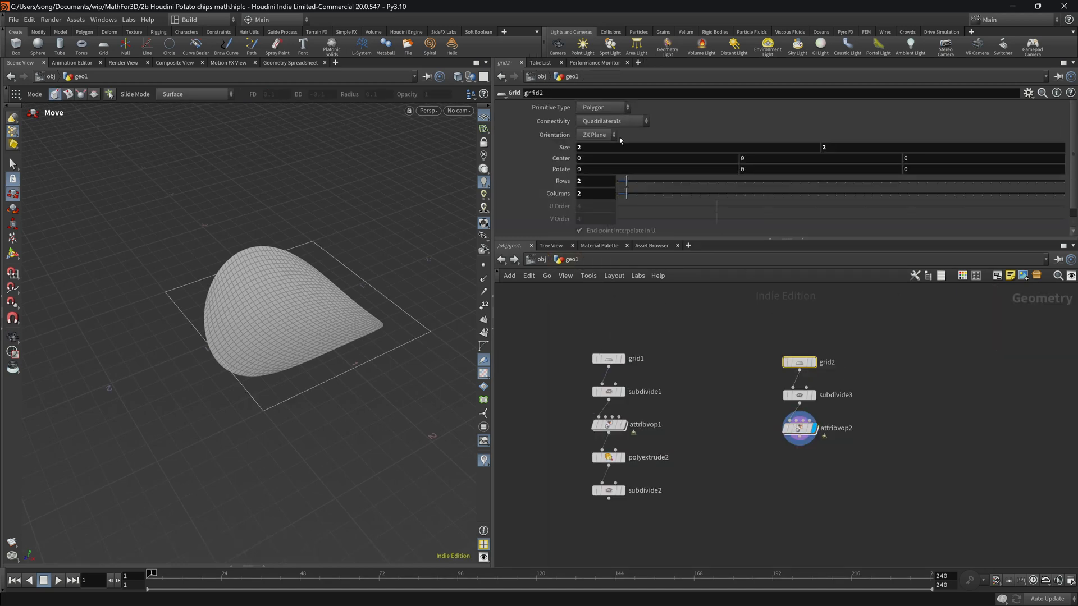
Set the divconst1 Divider to 3.1 for a shallower curve.
{"action": "left_click", "coordinate": [595, 147]}
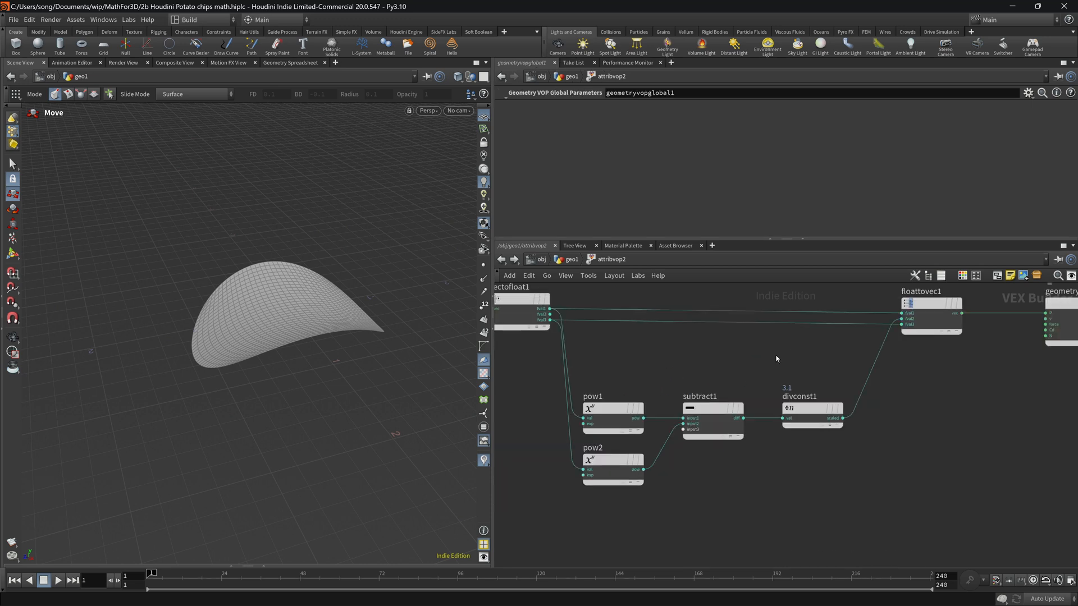
Place a Stripes pattern node from Patterns beside the height calculation.
{"action": "key", "text": "Tab"}
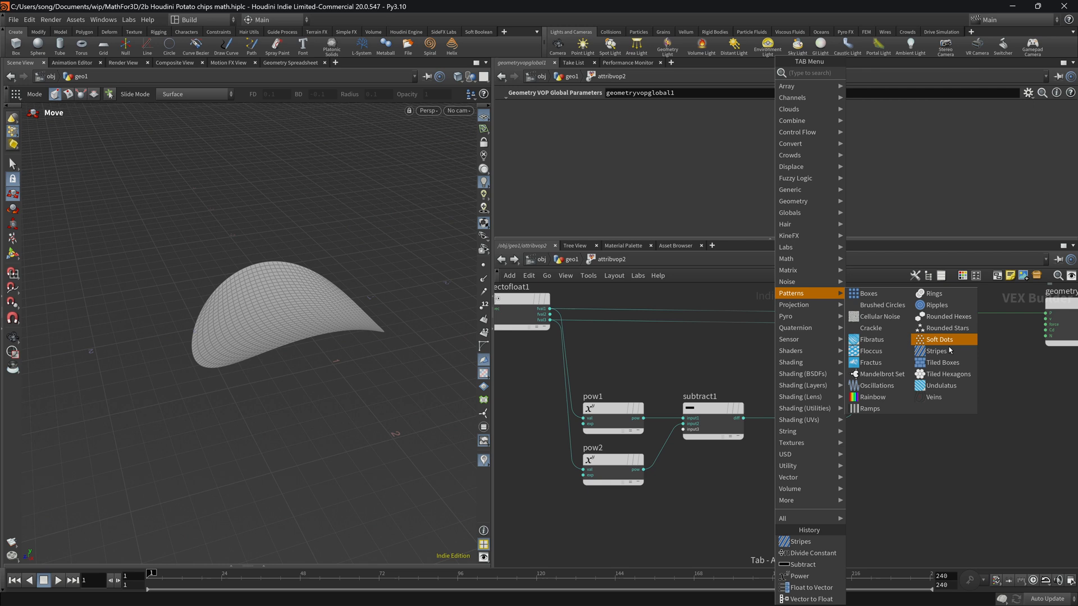
{"action": "left_click", "coordinate": [936, 350]}
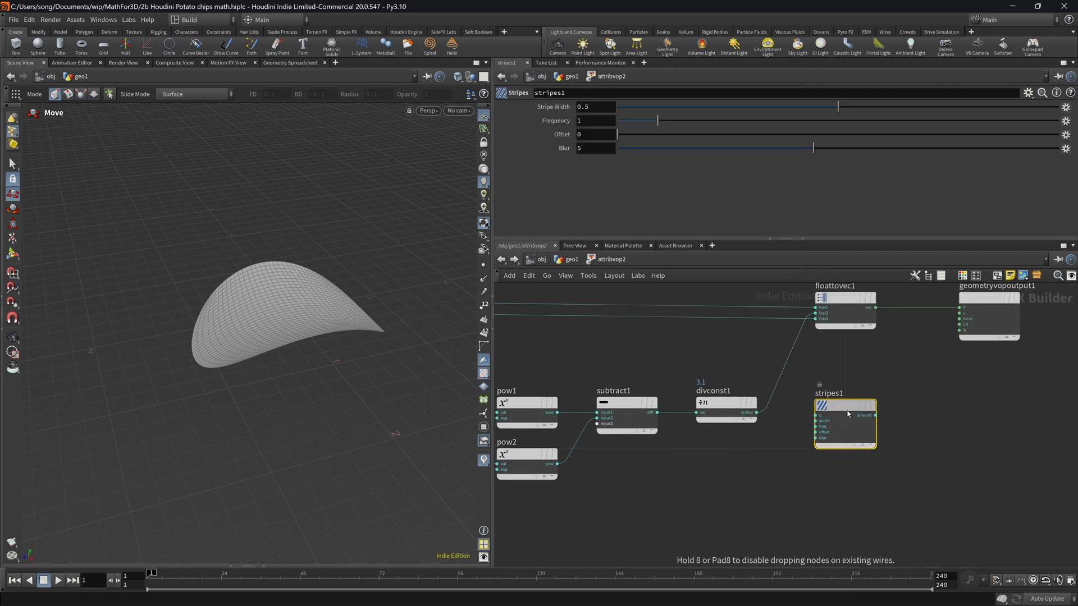
{"action": "mouse_move", "coordinate": [853, 373]}
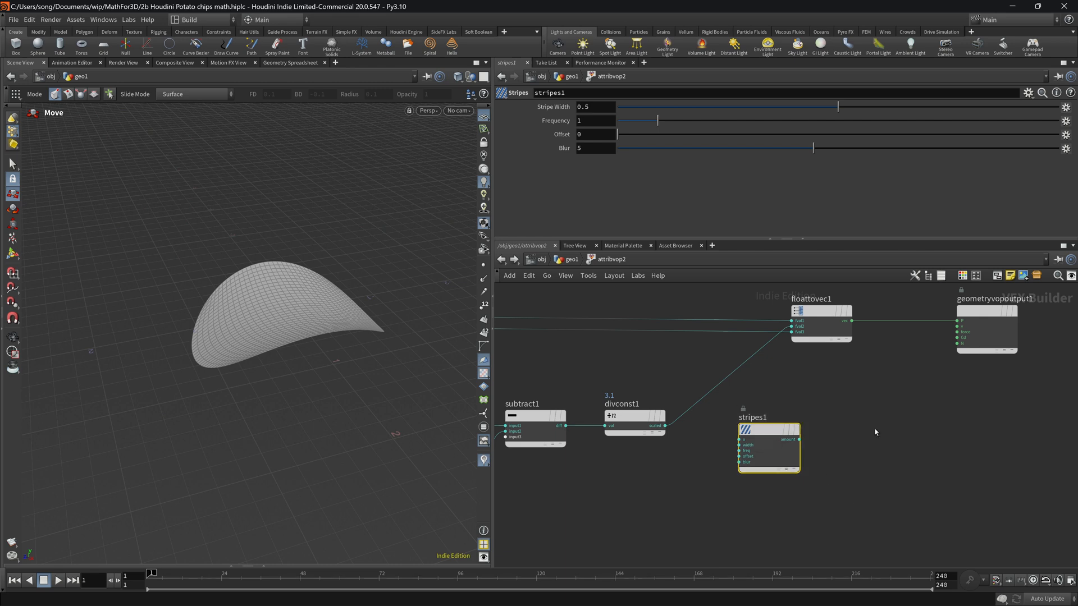
{"action": "mouse_move", "coordinate": [737, 337]}
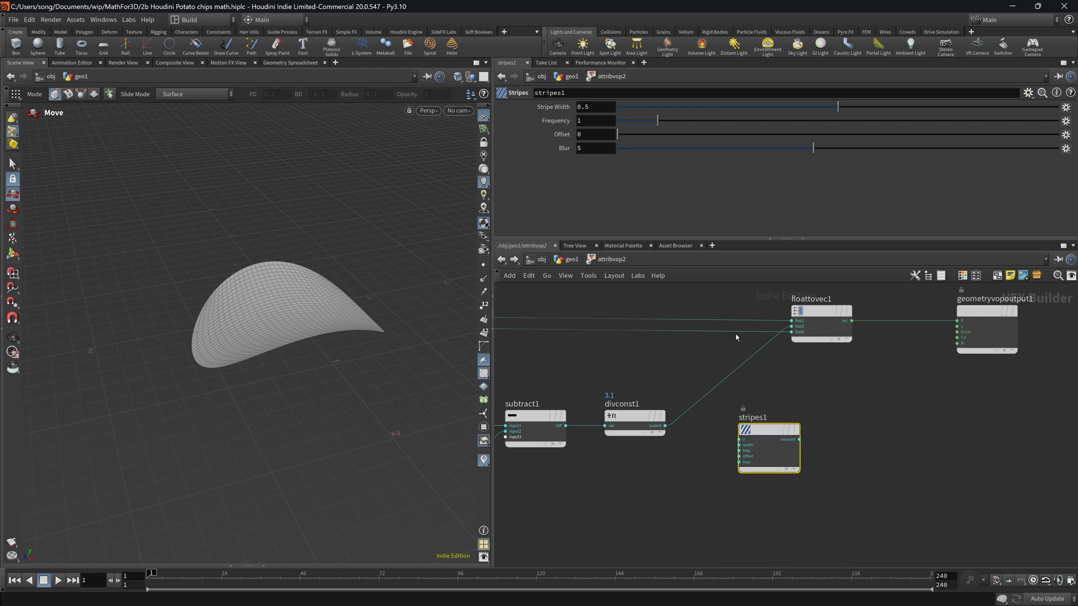
{"action": "key", "text": "Tab"}
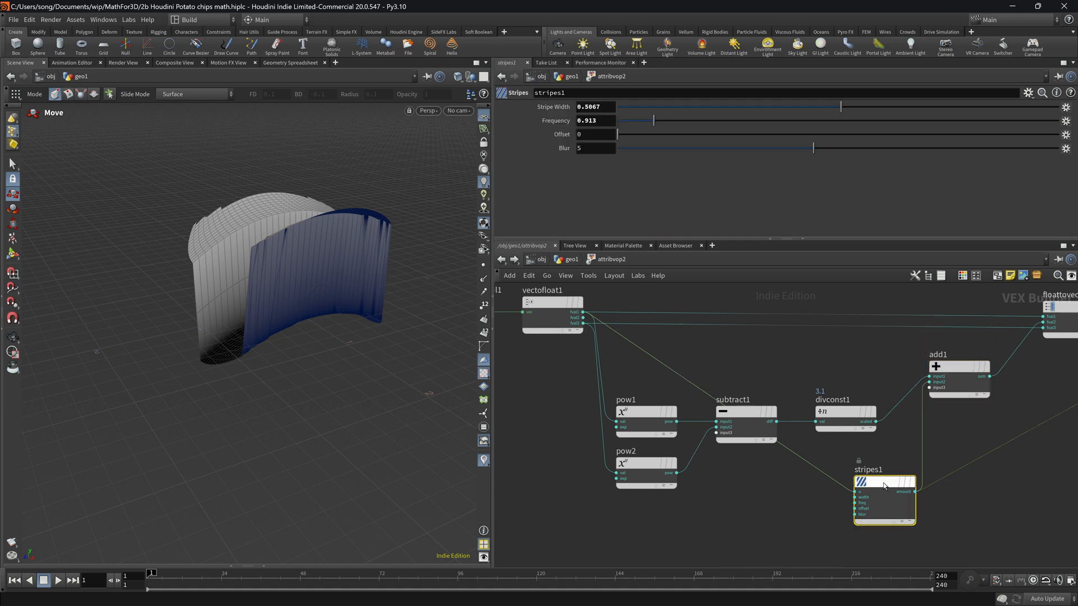
Set the stripe Frequency around 3.4 and raise the second Divider to 23.1 for shallow ridges.
{"action": "left_click_drag", "start_coordinate": [653, 120], "coordinate": [628, 120]}
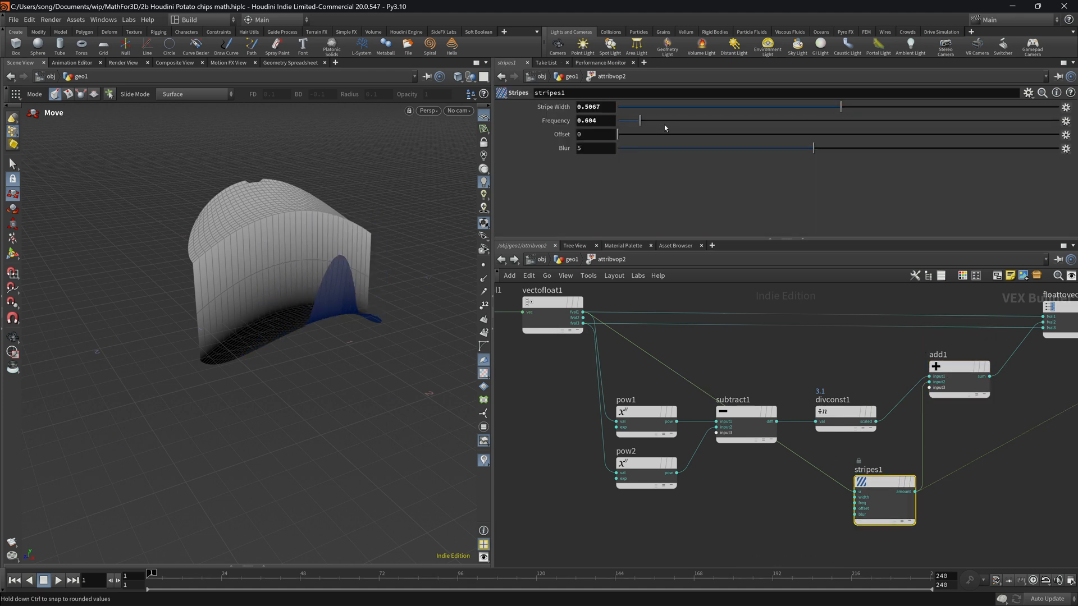
{"action": "left_click_drag", "start_coordinate": [638, 120], "coordinate": [763, 120]}
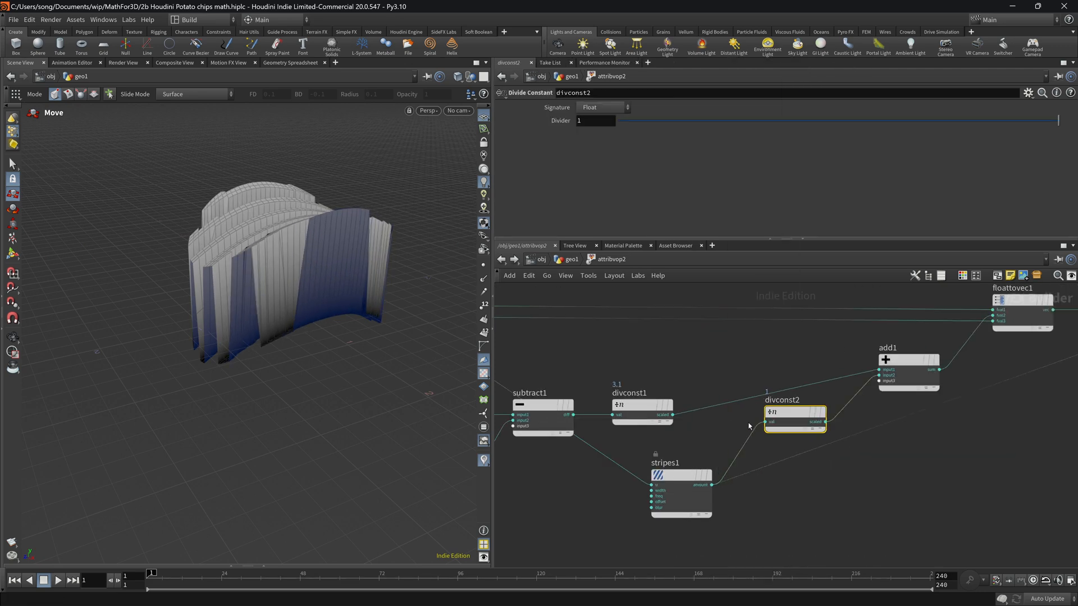
{"action": "left_click_drag", "start_coordinate": [596, 122], "coordinate": [677, 113]}
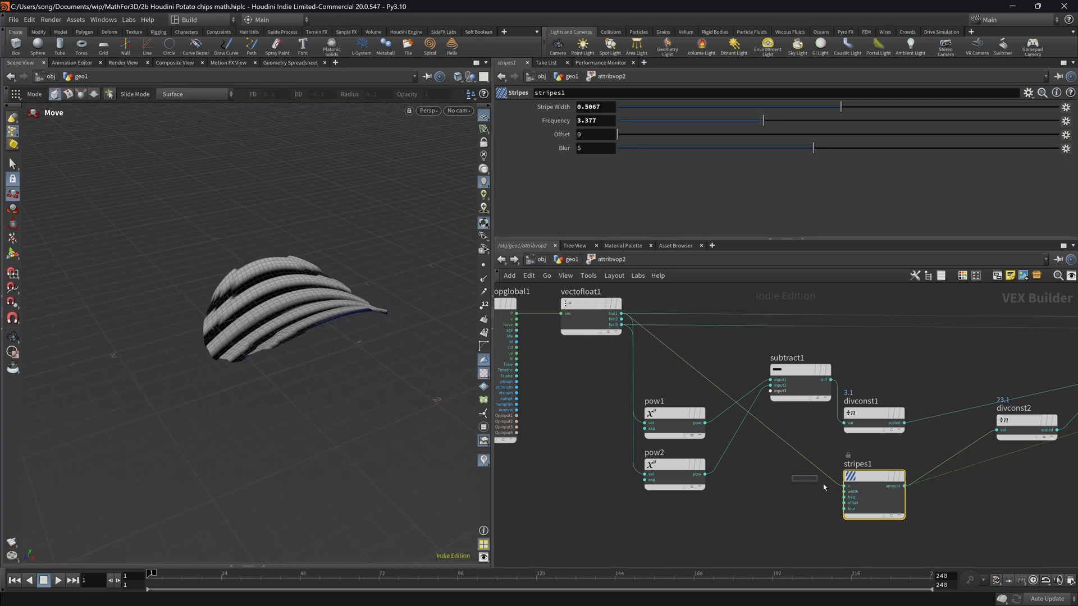
Raise stripes1 Blur to 160 and lower divconst2 Divider to 17.1 for smooth ripples.
{"action": "left_click_drag", "start_coordinate": [763, 120], "coordinate": [824, 120]}
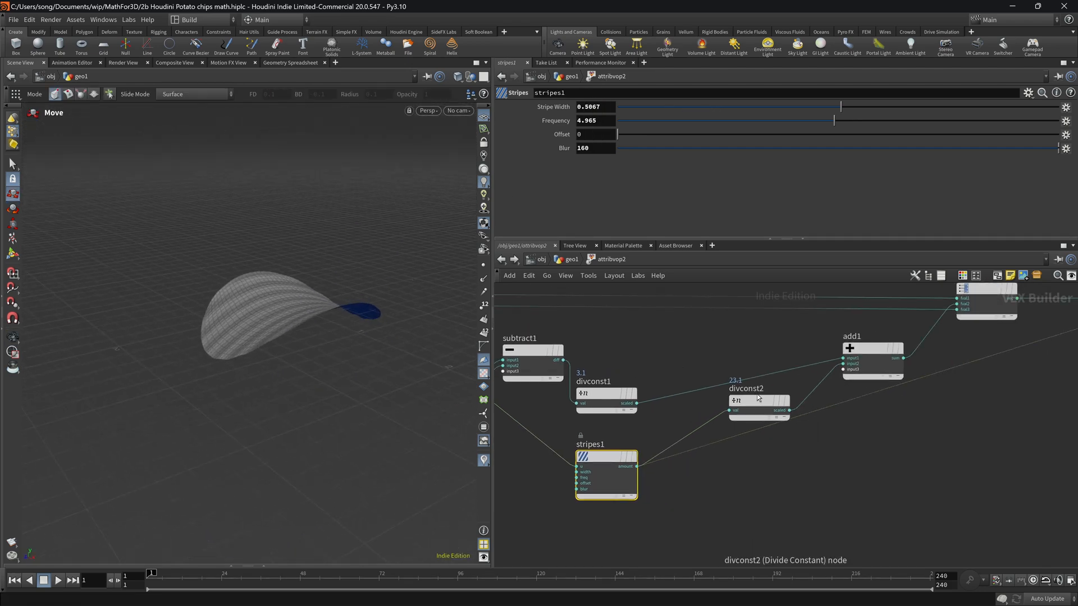
{"action": "left_click", "coordinate": [758, 399]}
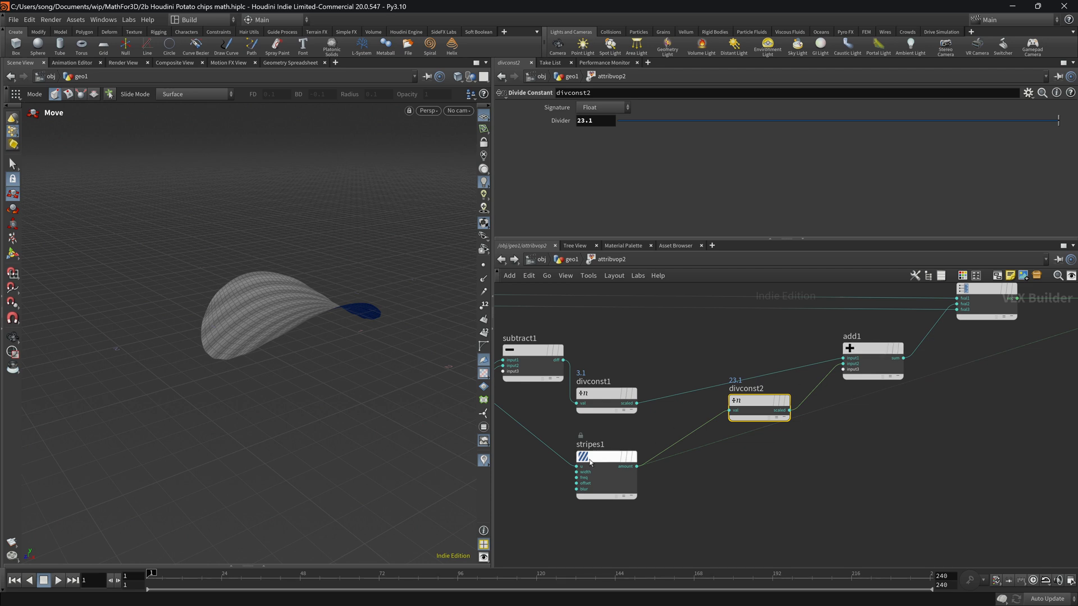
{"action": "left_click_drag", "start_coordinate": [589, 457], "coordinate": [605, 494]}
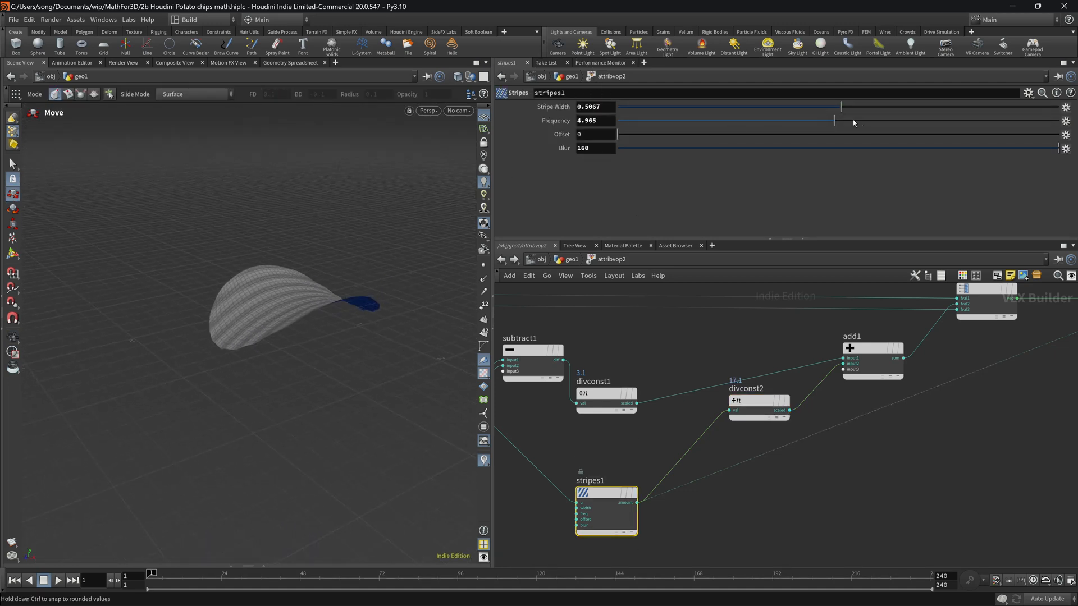
Increase the stripe Frequency to about 7.2.
{"action": "left_click_drag", "start_coordinate": [833, 120], "coordinate": [915, 120]}
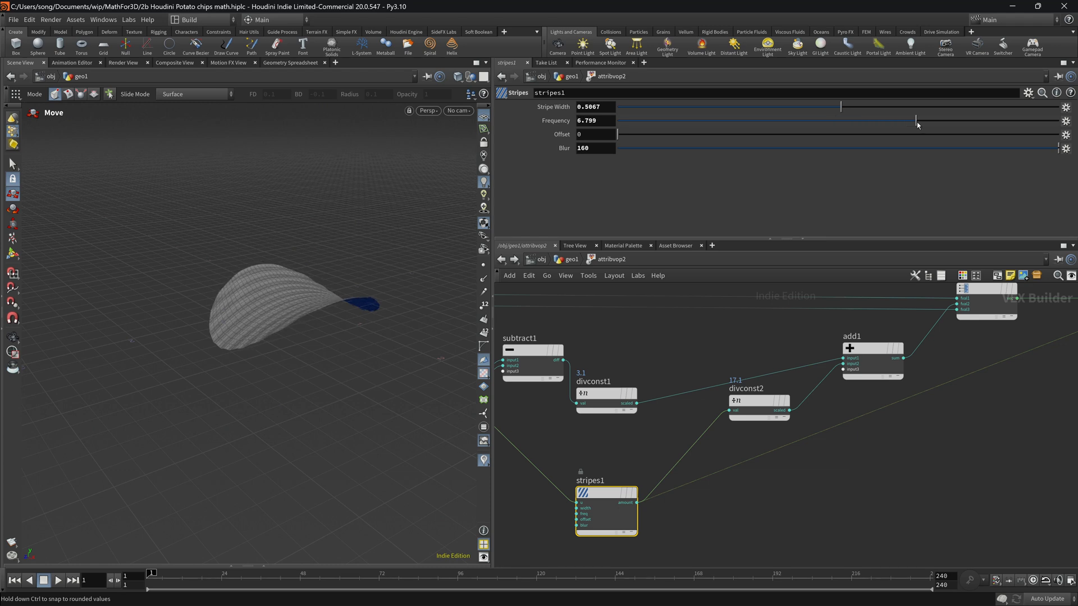
{"action": "left_click_drag", "start_coordinate": [916, 125], "coordinate": [938, 127]}
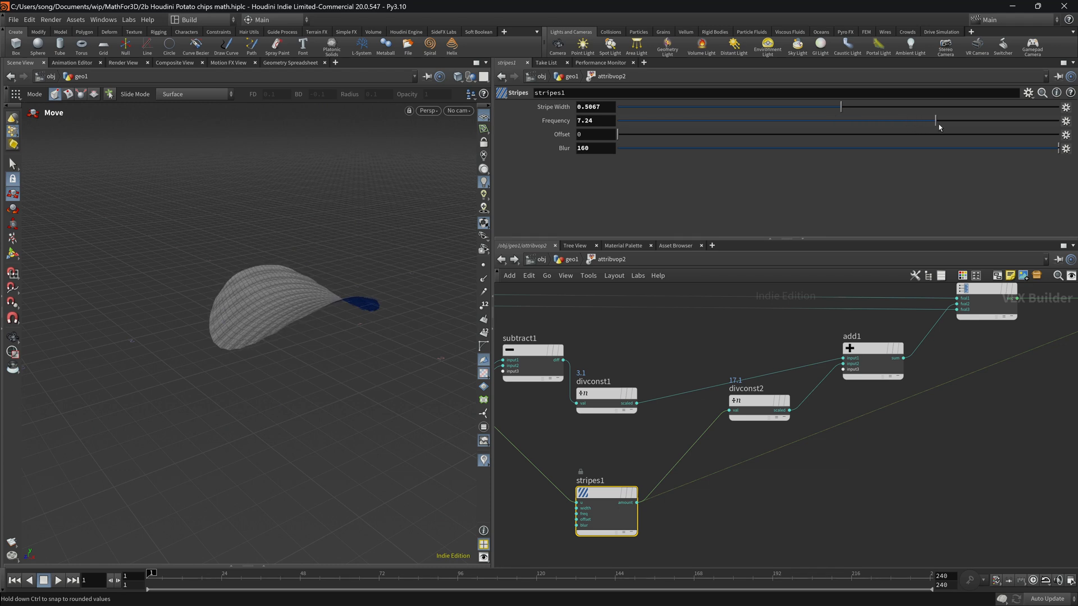
{"action": "left_click_drag", "start_coordinate": [934, 120], "coordinate": [961, 120]}
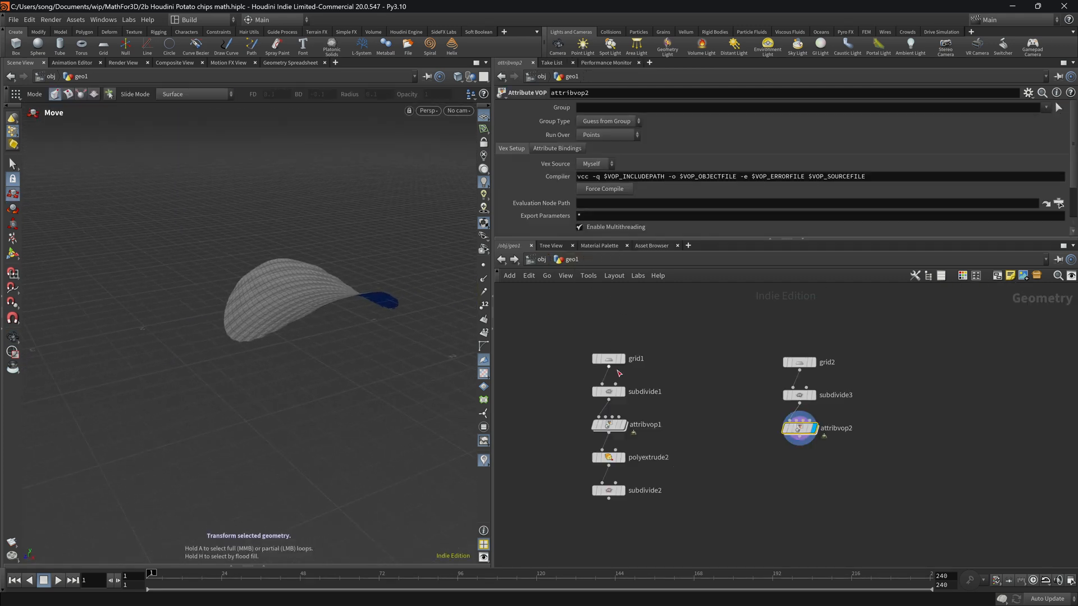
Append a PolyExtrude after attribvop2 and a Subdivide node after it.
{"action": "key", "text": "Tab"}
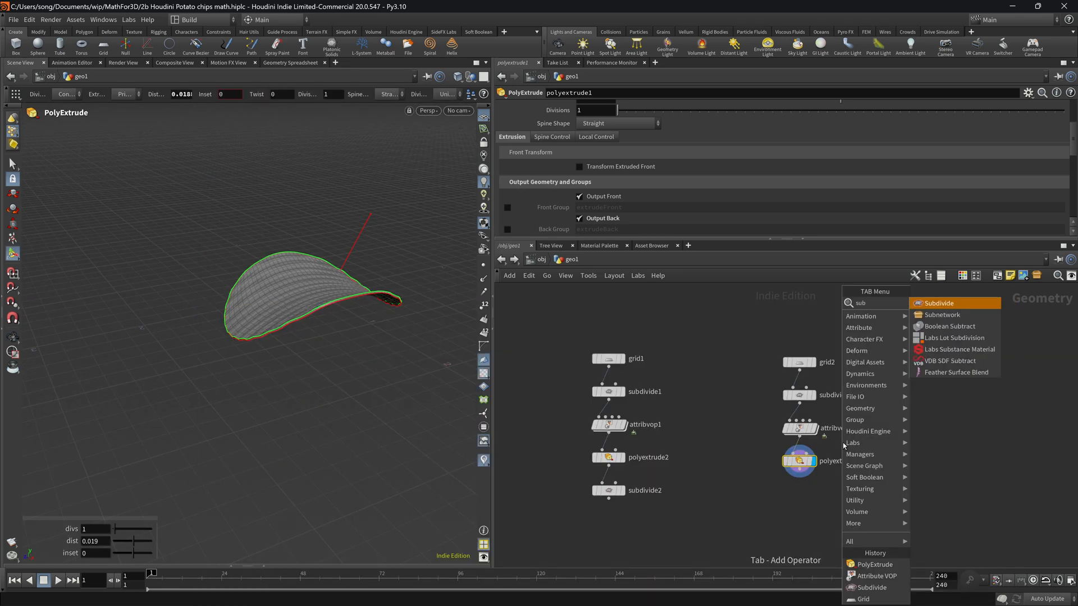
{"action": "left_click", "coordinate": [938, 303]}
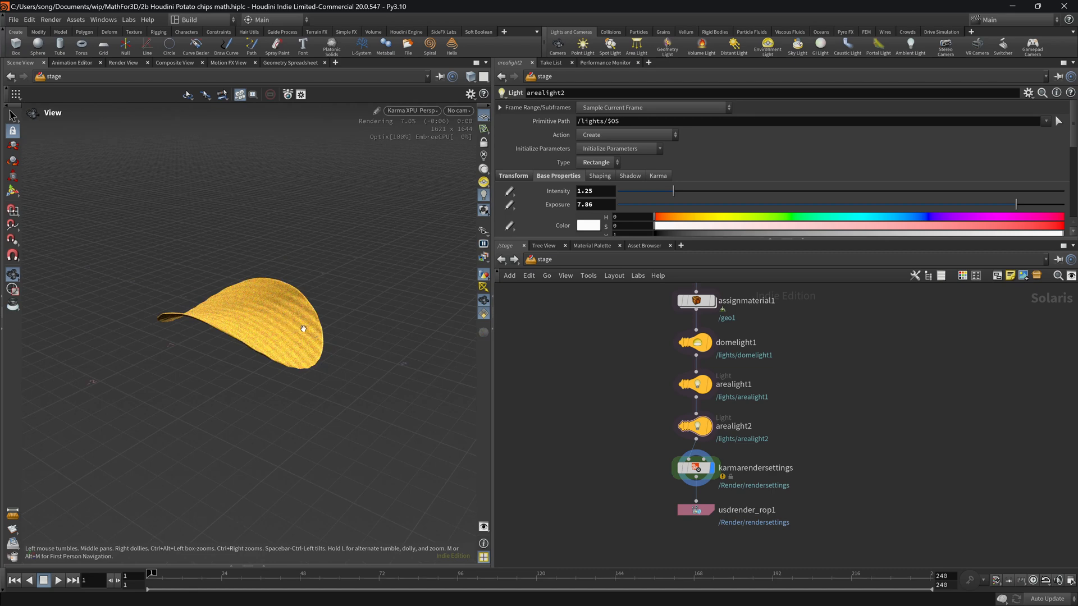
Append a Transform SOP after subdivide4 at default values.
{"action": "left_click", "coordinate": [530, 259]}
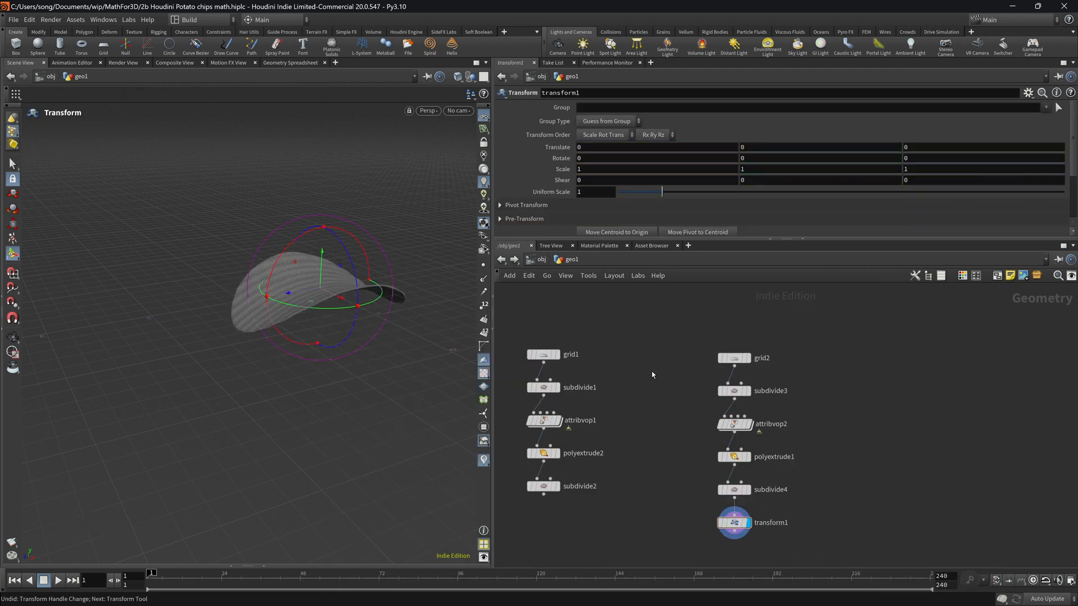
Add a Copy and Transform node after transform1 with 13 copies offset 0.042 in Y.
{"action": "key", "text": "Tab"}
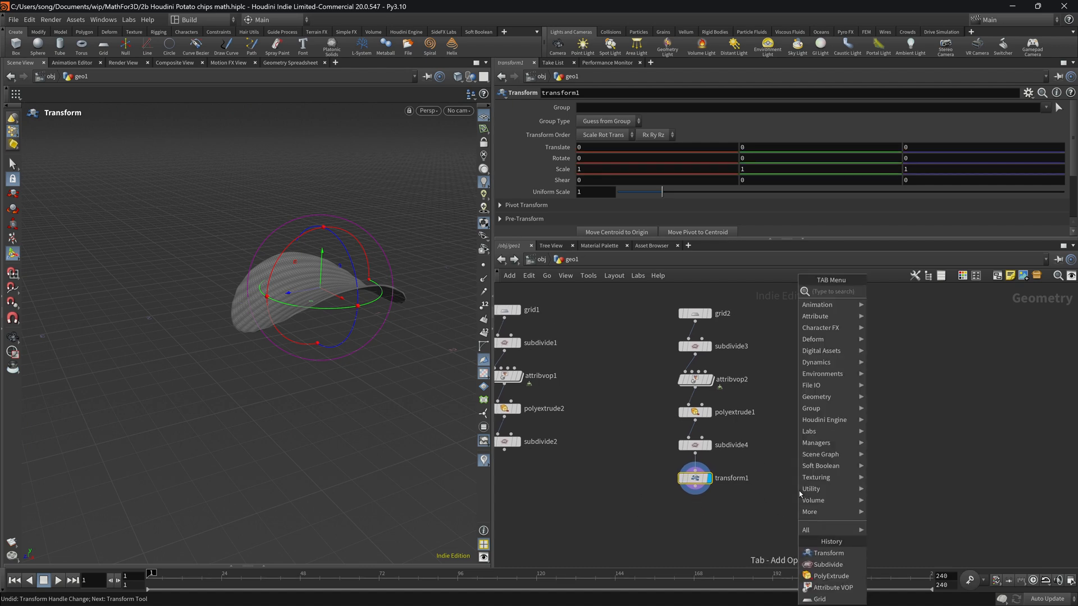
{"action": "type", "text": "copya"}
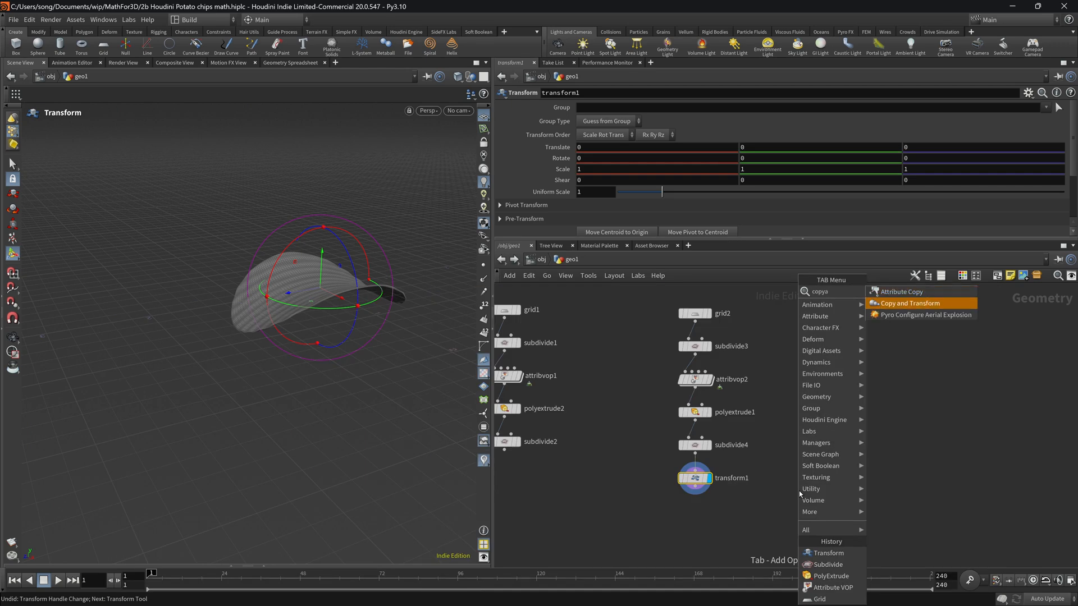
{"action": "left_click", "coordinate": [909, 303]}
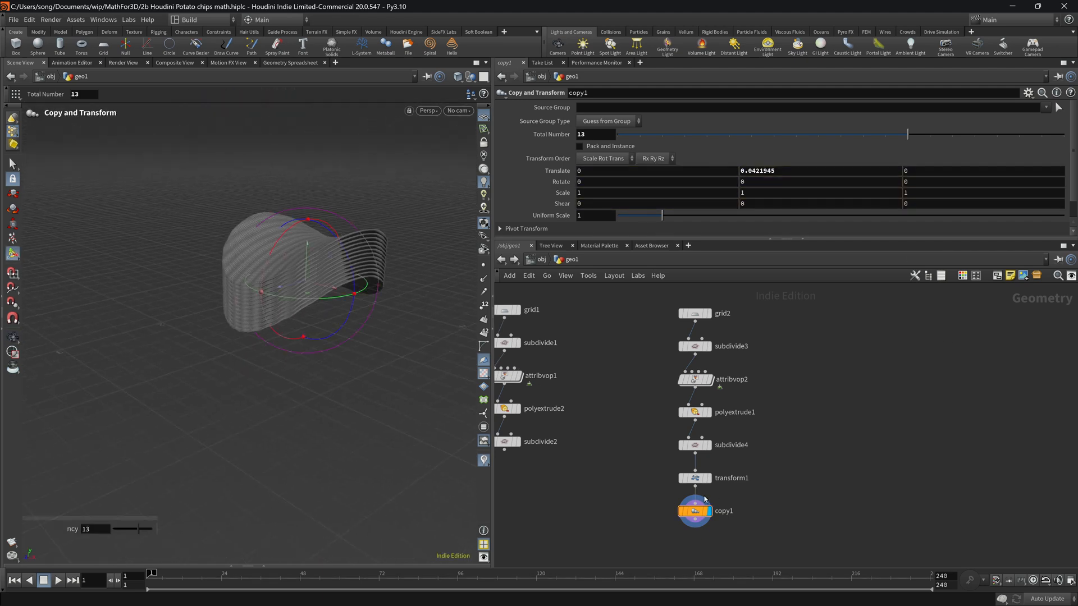
{"action": "left_click", "coordinate": [691, 478]}
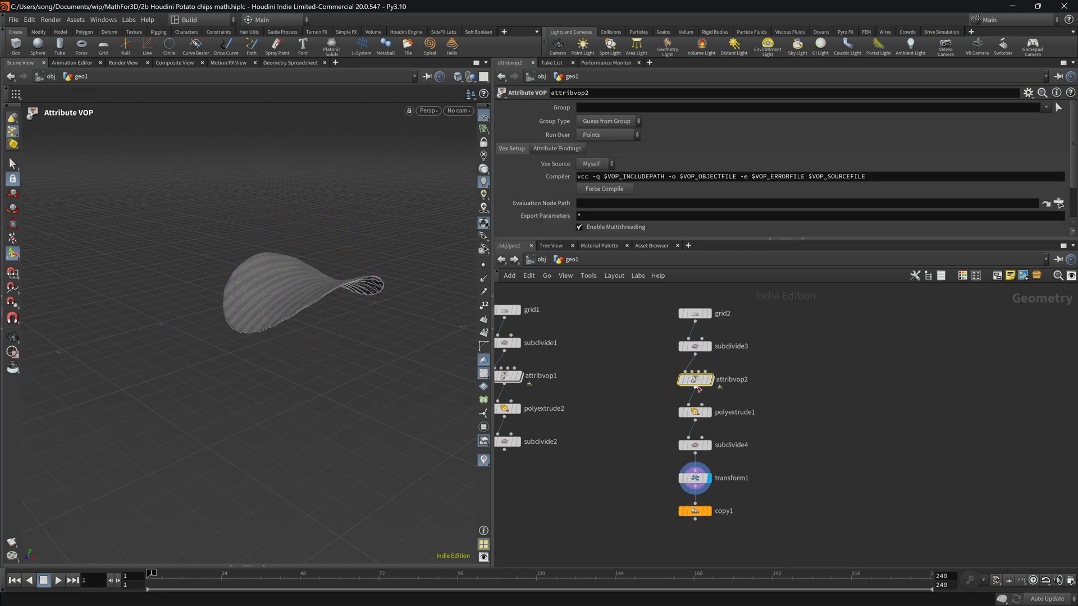
Set grid2 Size to 1.7 by 2.3 and inspect its corner points in the Geometry Spreadsheet.
{"action": "left_click", "coordinate": [694, 313]}
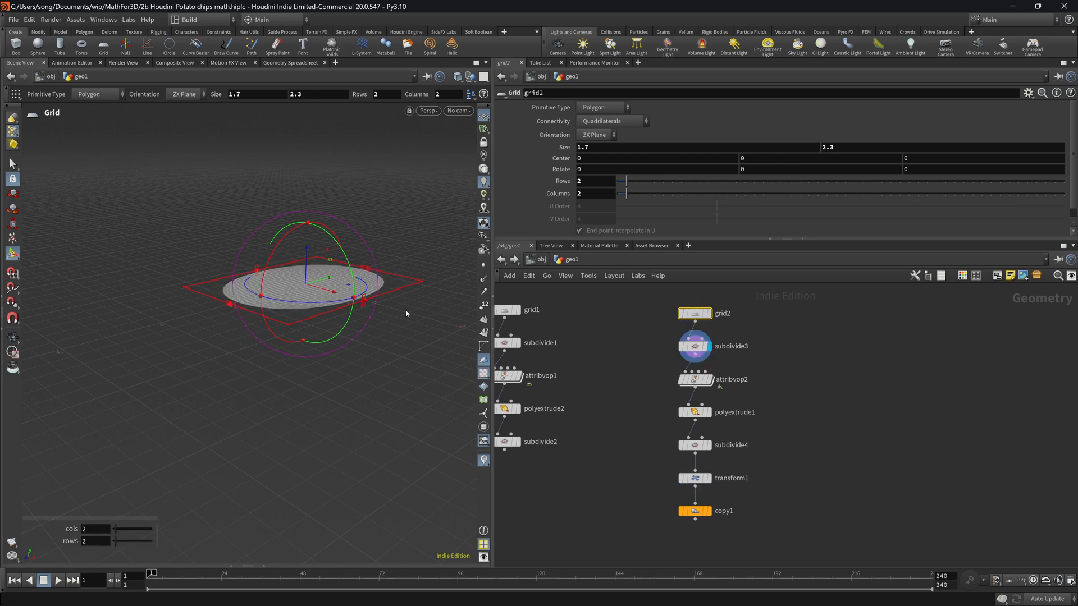
{"action": "left_click_drag", "start_coordinate": [405, 313], "coordinate": [247, 247]}
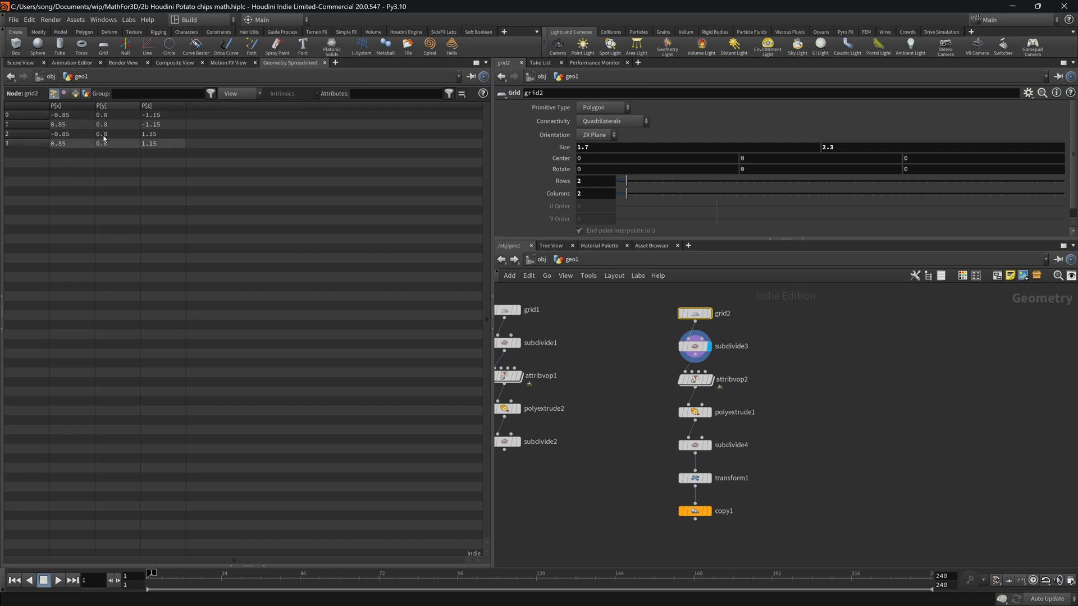
{"action": "mouse_move", "coordinate": [179, 114]}
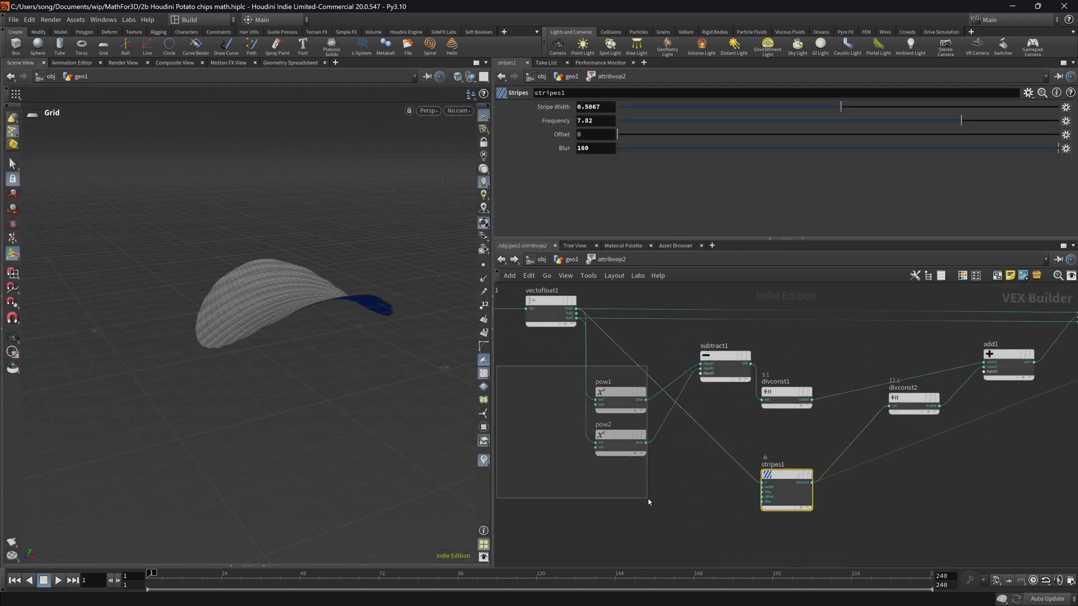
Rearrange the pow, subtract and stripes nodes inside attribvop2.
{"action": "left_click", "coordinate": [723, 356]}
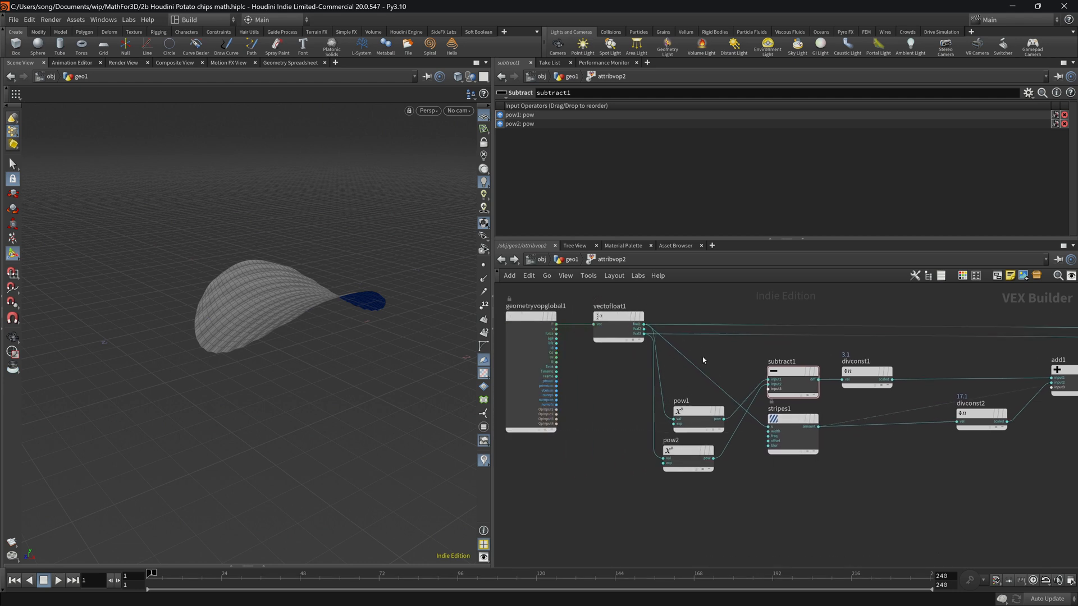
{"action": "mouse_move", "coordinate": [875, 514]}
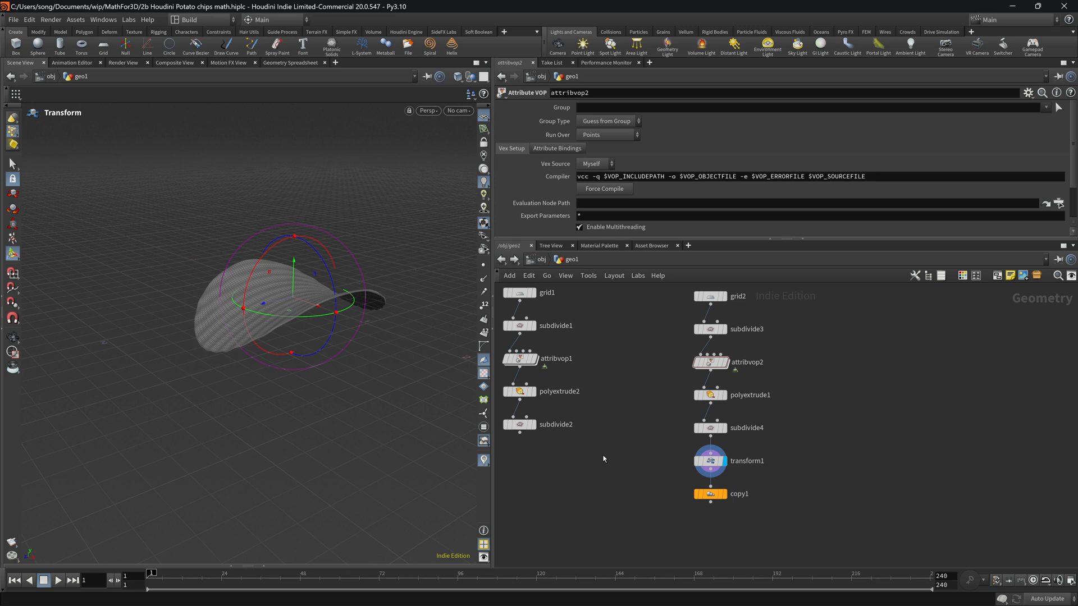
{"action": "mouse_move", "coordinate": [637, 455]}
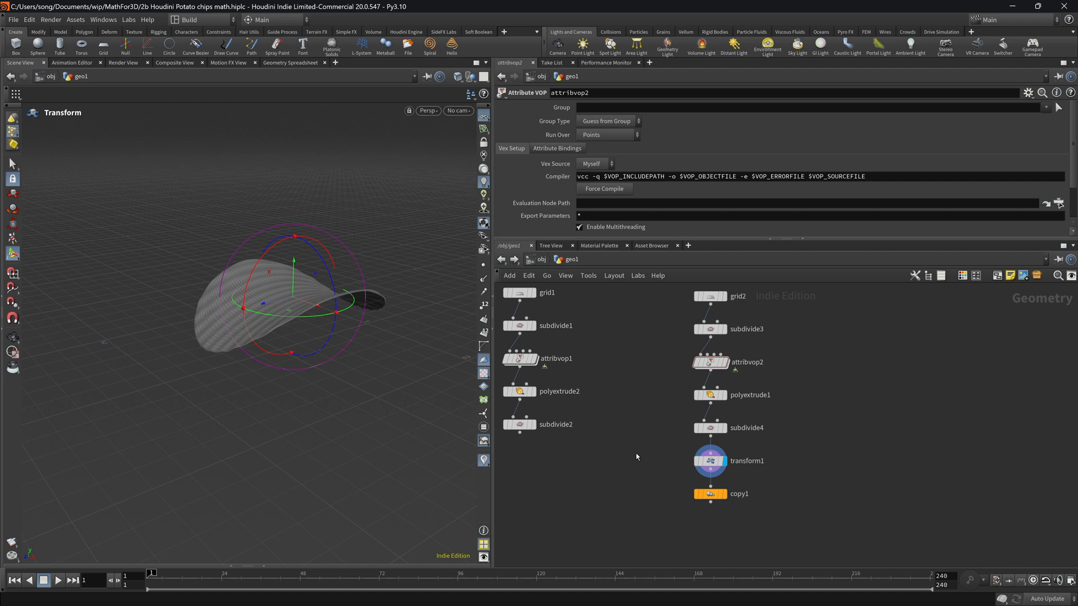